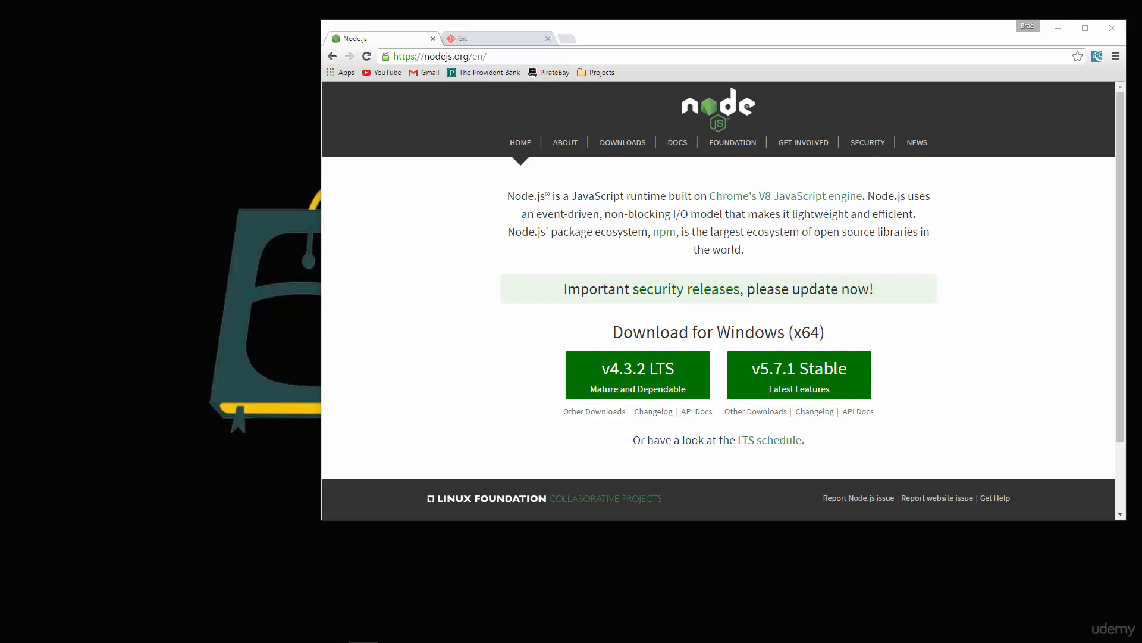
{"action": "mouse_move", "coordinate": [791, 374]}
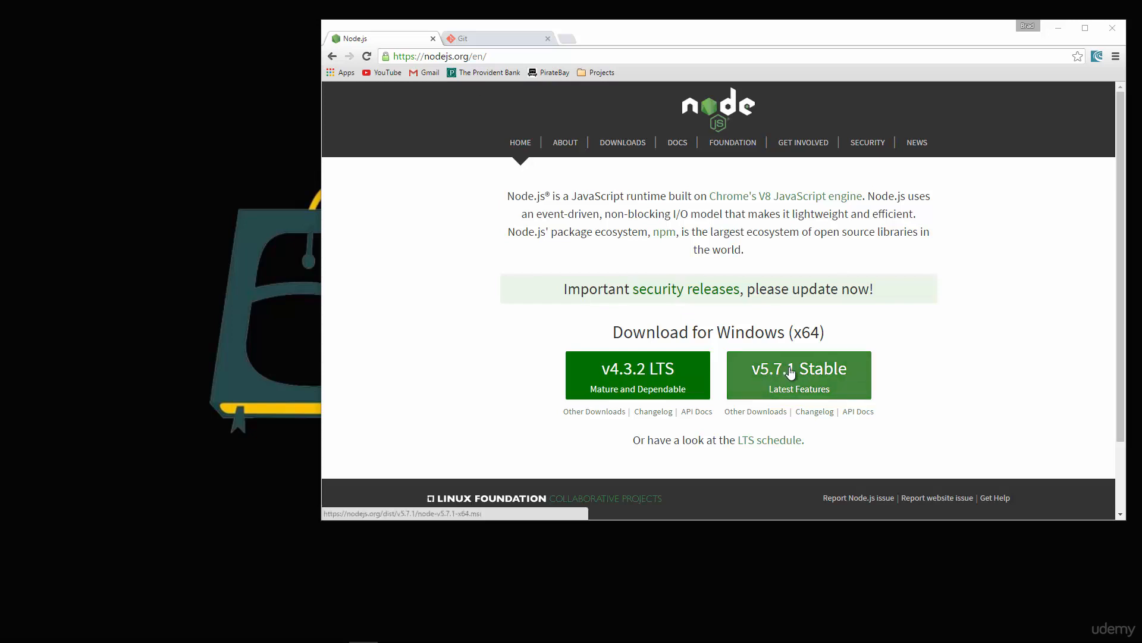
Download the Node.js v5.7.1 Stable Windows installer from nodejs.org into Downloads
{"action": "left_click", "coordinate": [797, 376]}
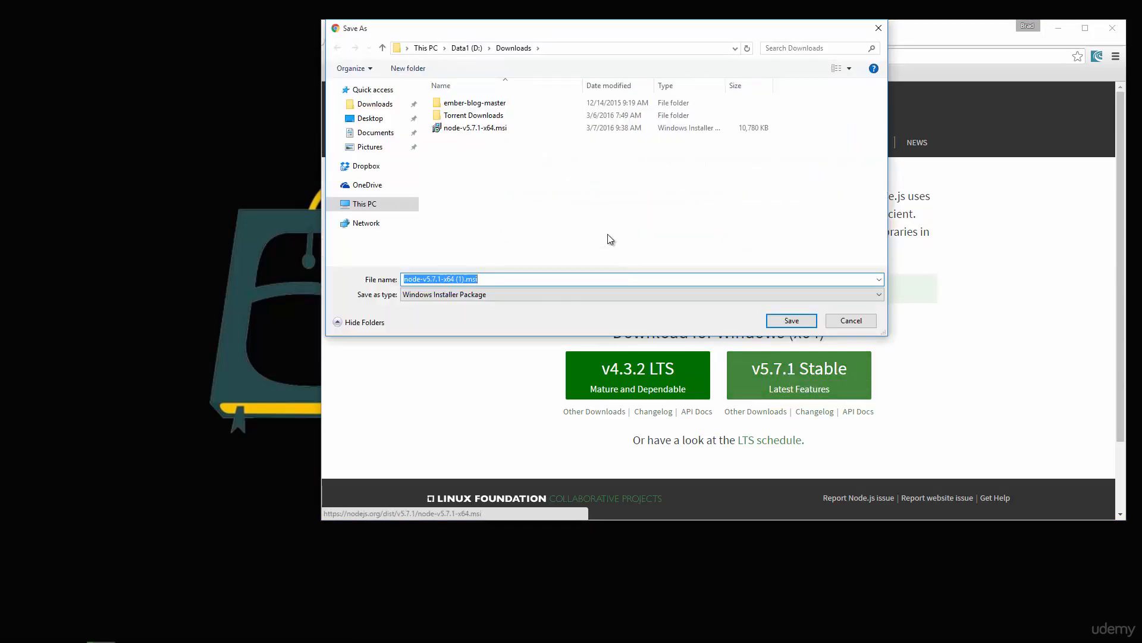
{"action": "mouse_move", "coordinate": [791, 321]}
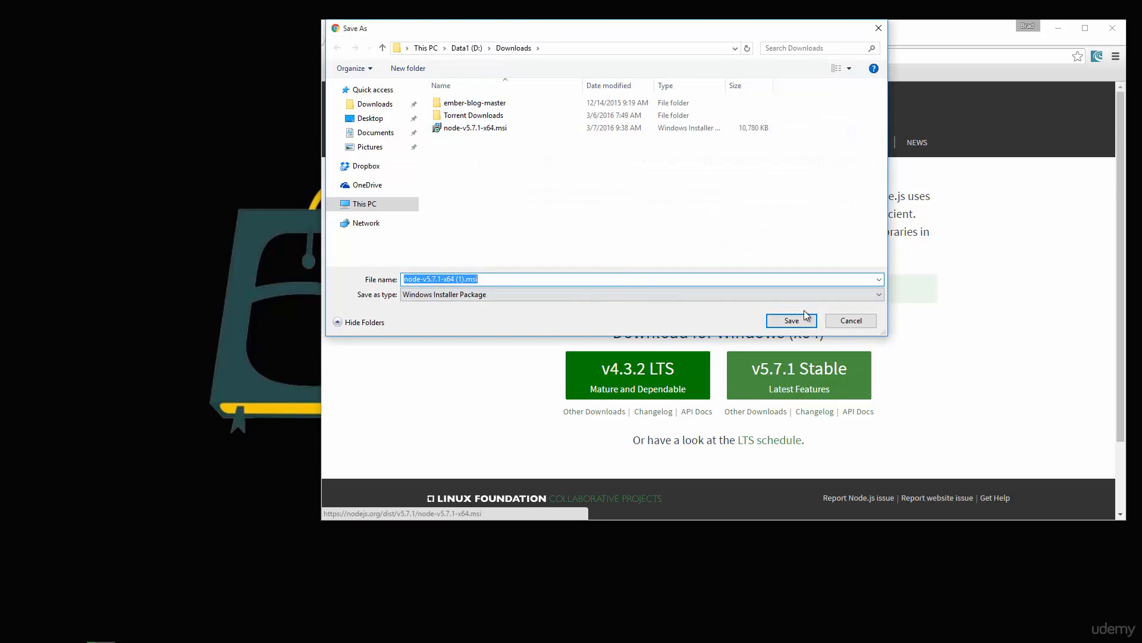
{"action": "left_click", "coordinate": [791, 320]}
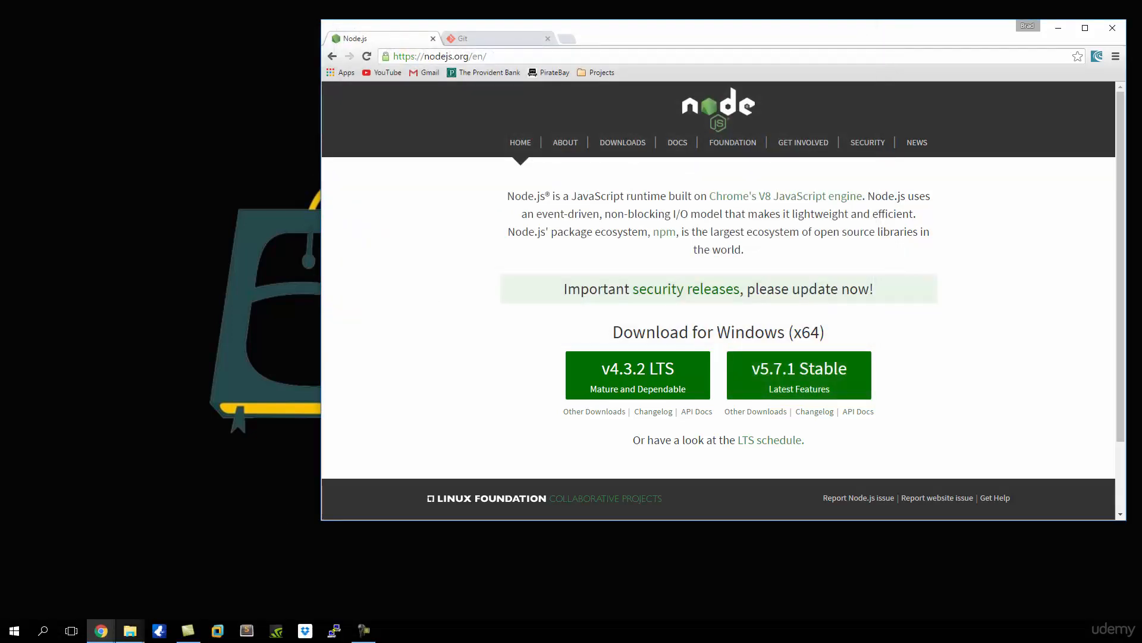
Show the Downloads folder containing node-v5.7.1-x64.msi in File Explorer
{"action": "right_click", "coordinate": [129, 630]}
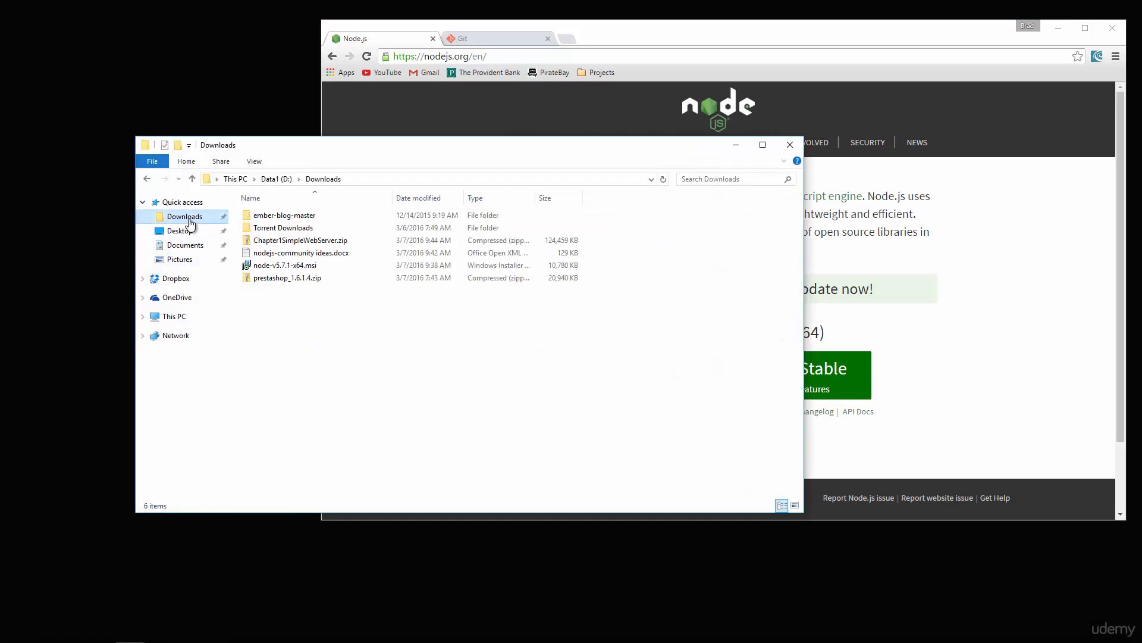
{"action": "left_click", "coordinate": [285, 264]}
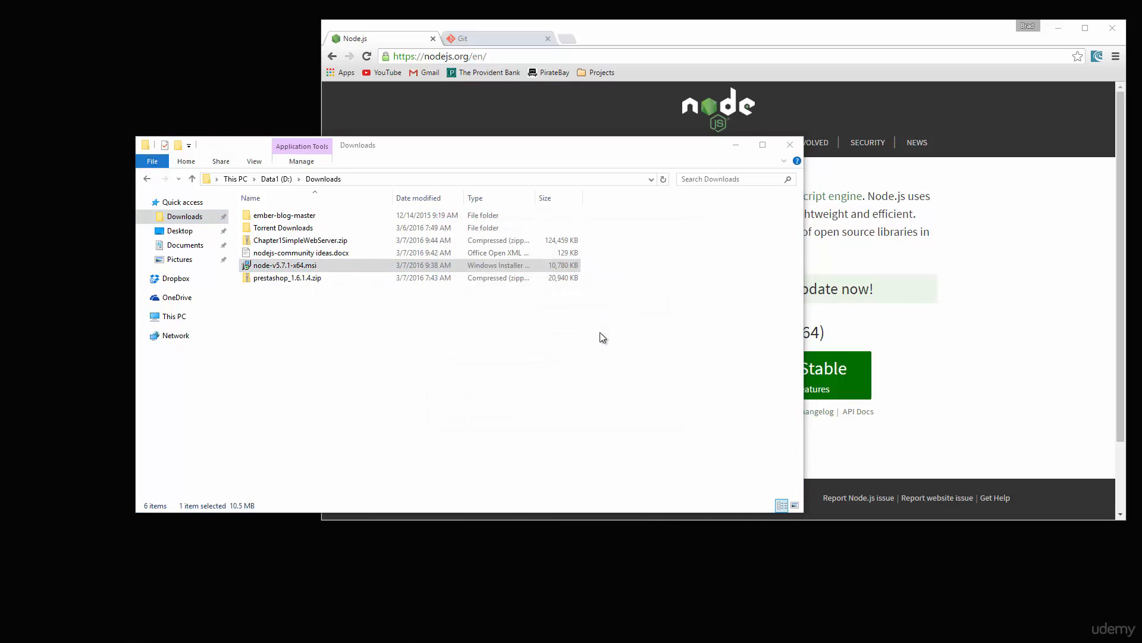
Run node-v5.7.1-x64.msi, accept the license and install to C:\Program Files\nodejs with default features
{"action": "double_click", "coordinate": [286, 264]}
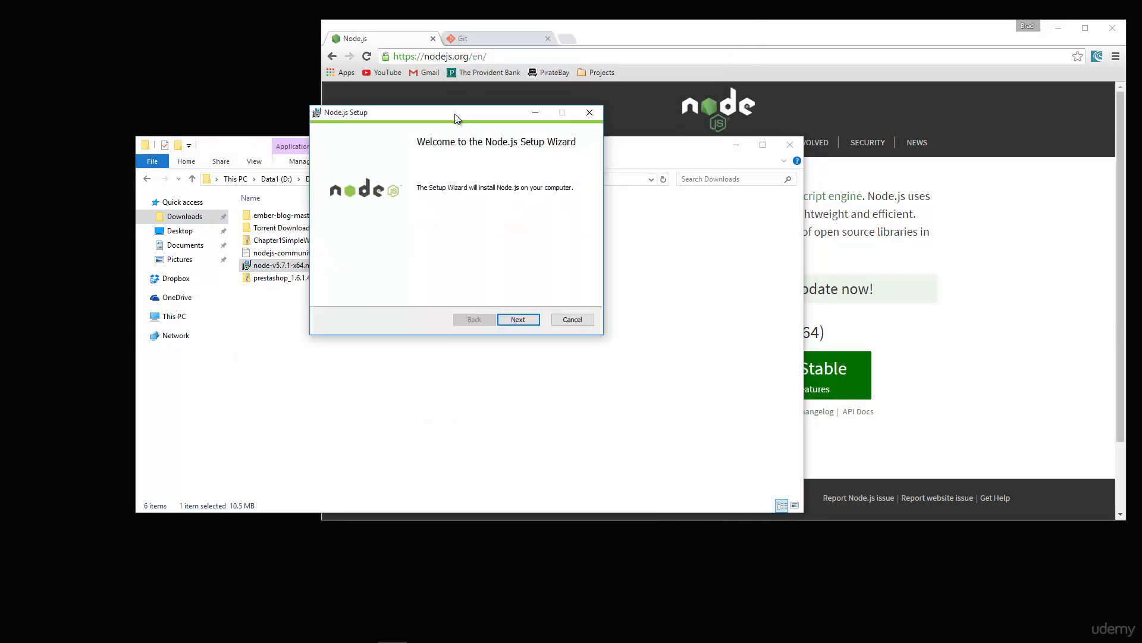
{"action": "left_click", "coordinate": [518, 319]}
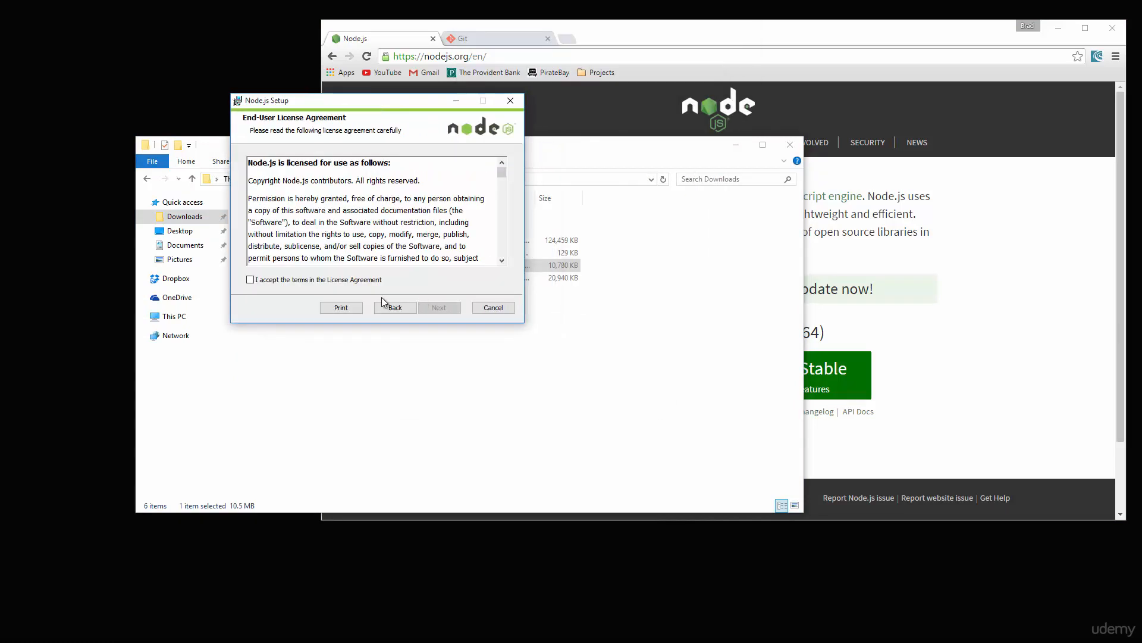
{"action": "left_click", "coordinate": [439, 307]}
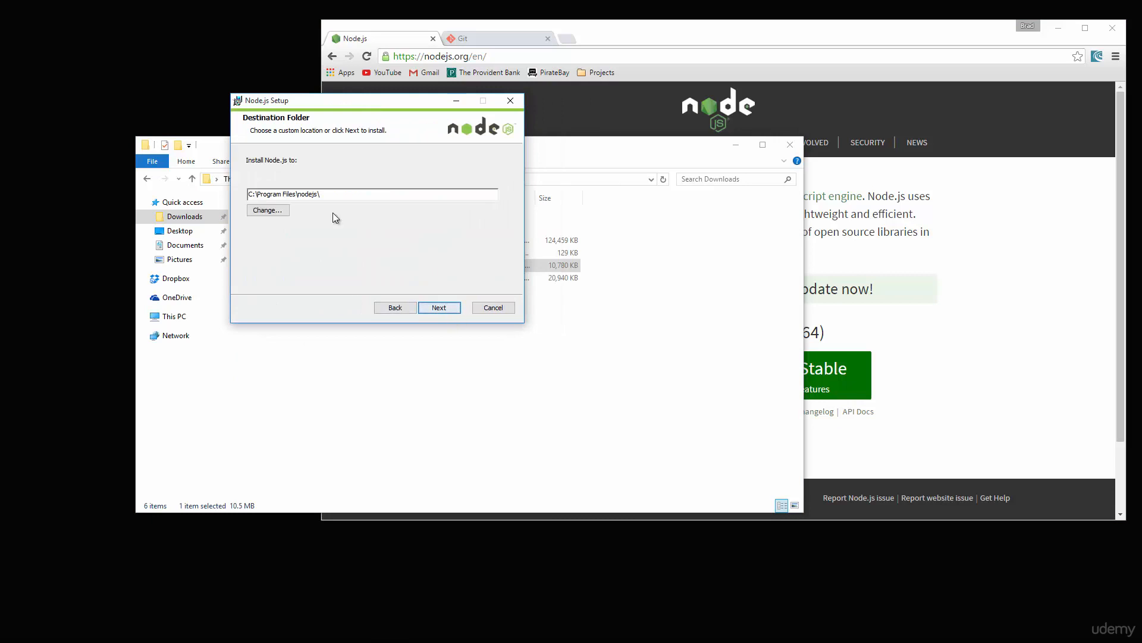
{"action": "mouse_move", "coordinate": [255, 157]}
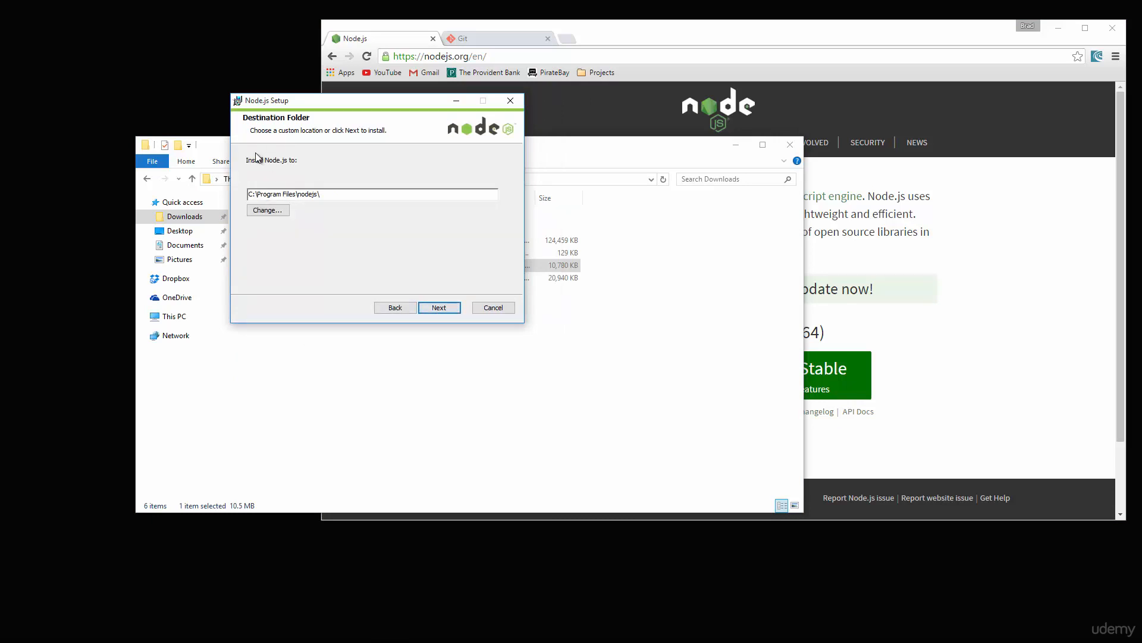
{"action": "mouse_move", "coordinate": [295, 210]}
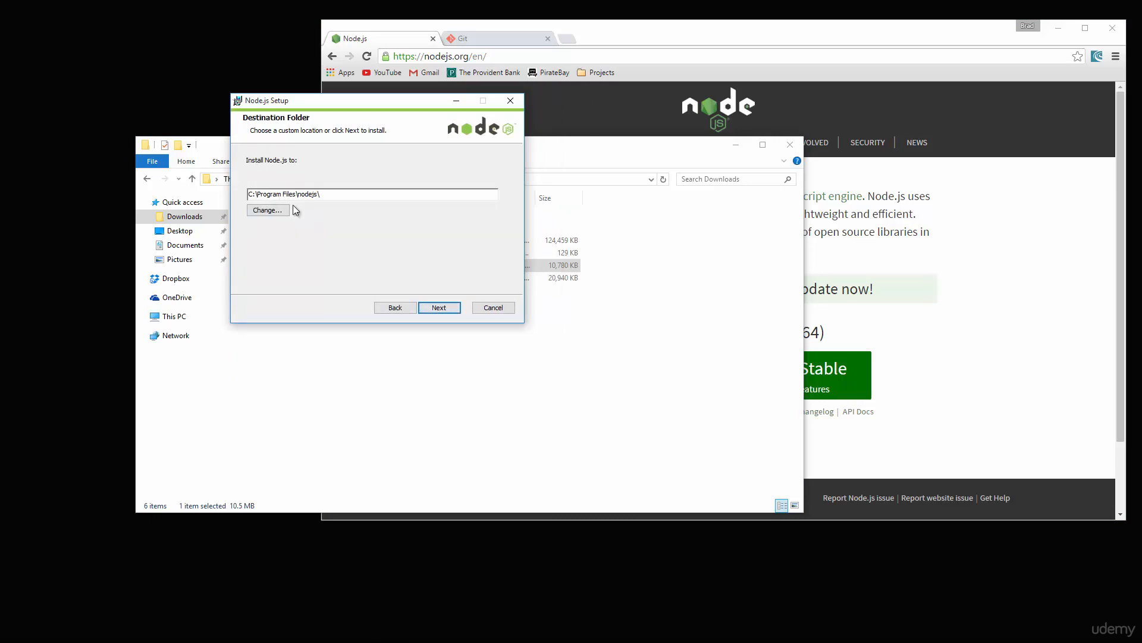
{"action": "left_click", "coordinate": [439, 307]}
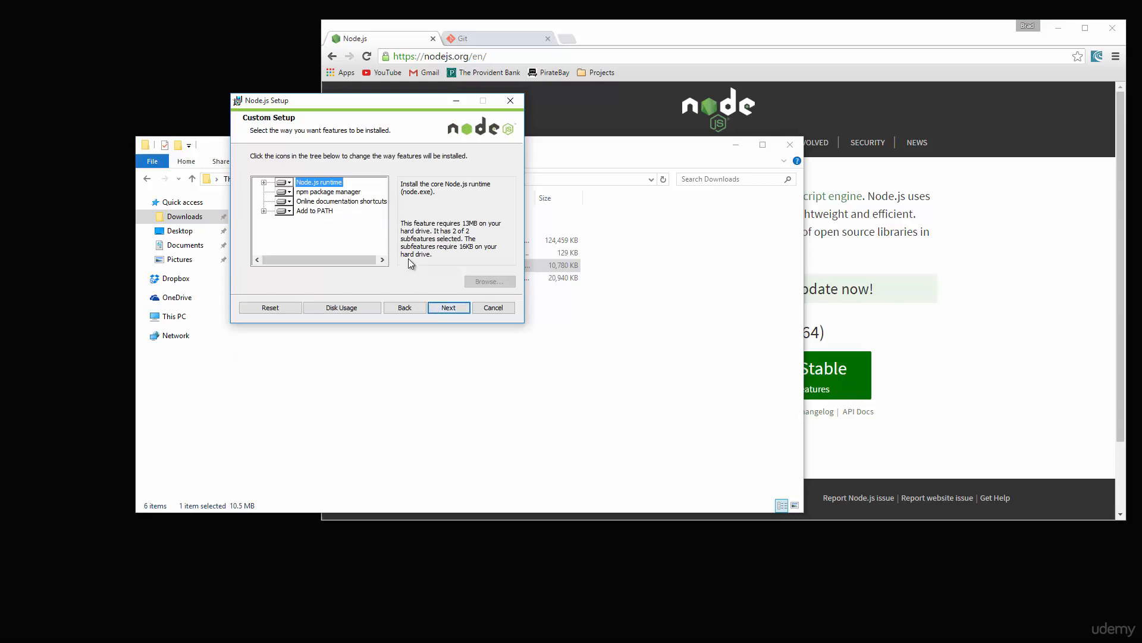
{"action": "mouse_move", "coordinate": [449, 307]}
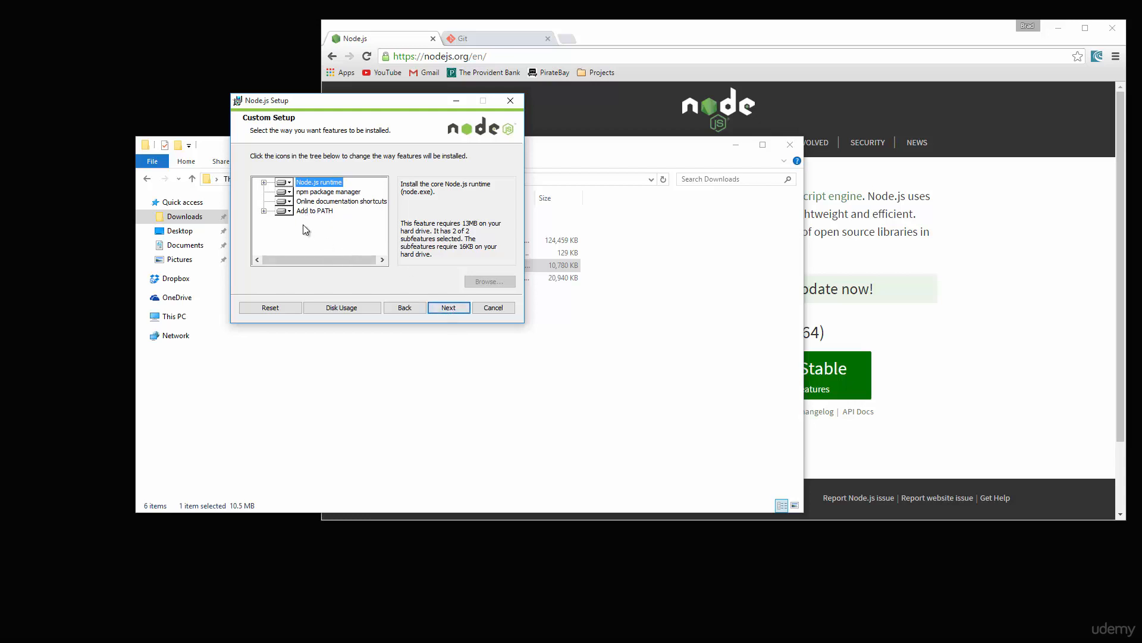
{"action": "left_click", "coordinate": [449, 307]}
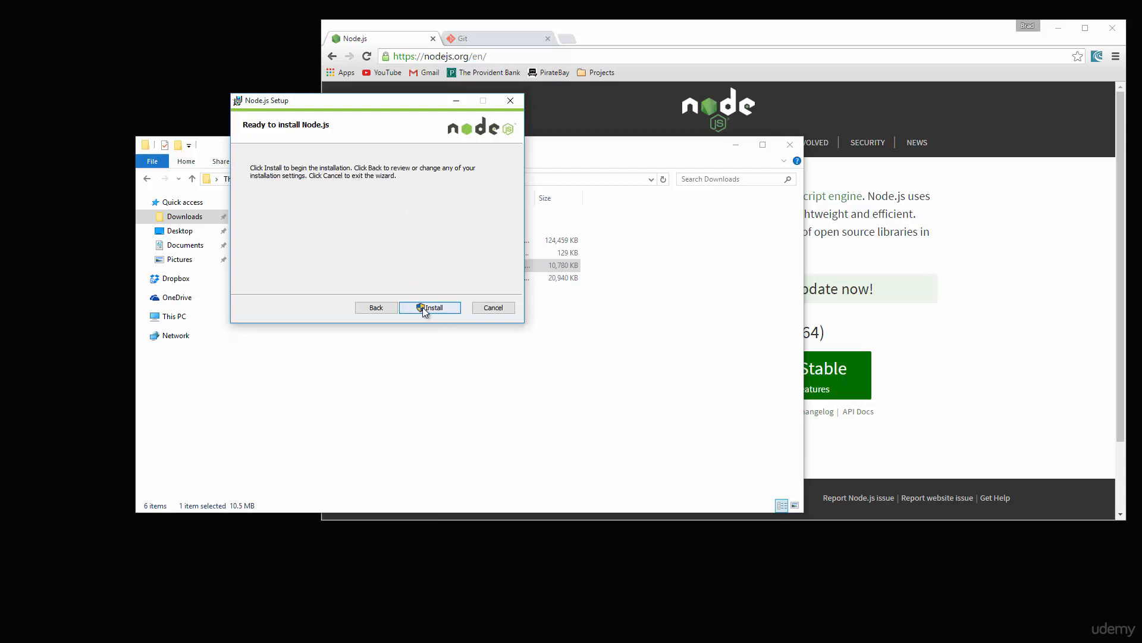
{"action": "left_click", "coordinate": [428, 307]}
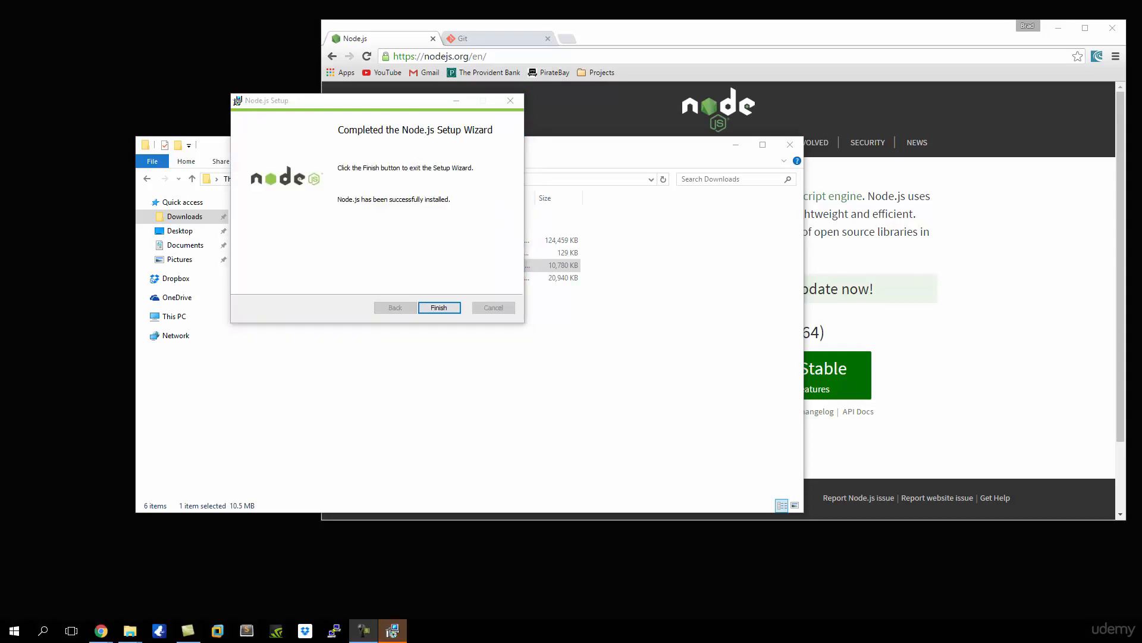
Finish Node.js setup and save Git-2.7.2-64-bit.exe from git-scm.com into Downloads
{"action": "left_click", "coordinate": [438, 307]}
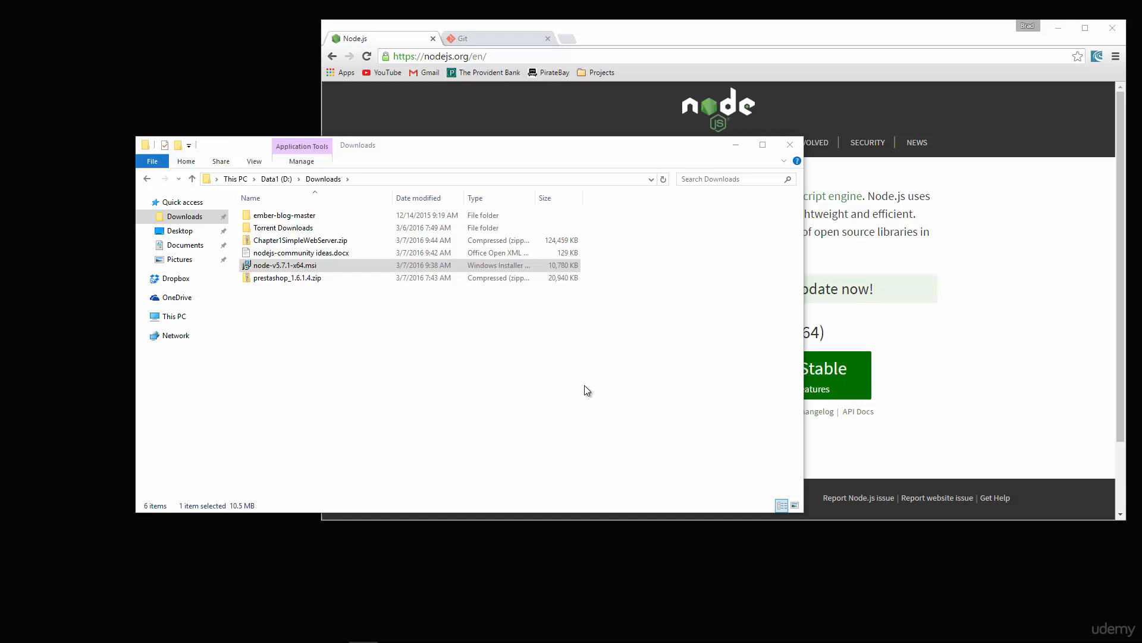
{"action": "mouse_move", "coordinate": [499, 100]}
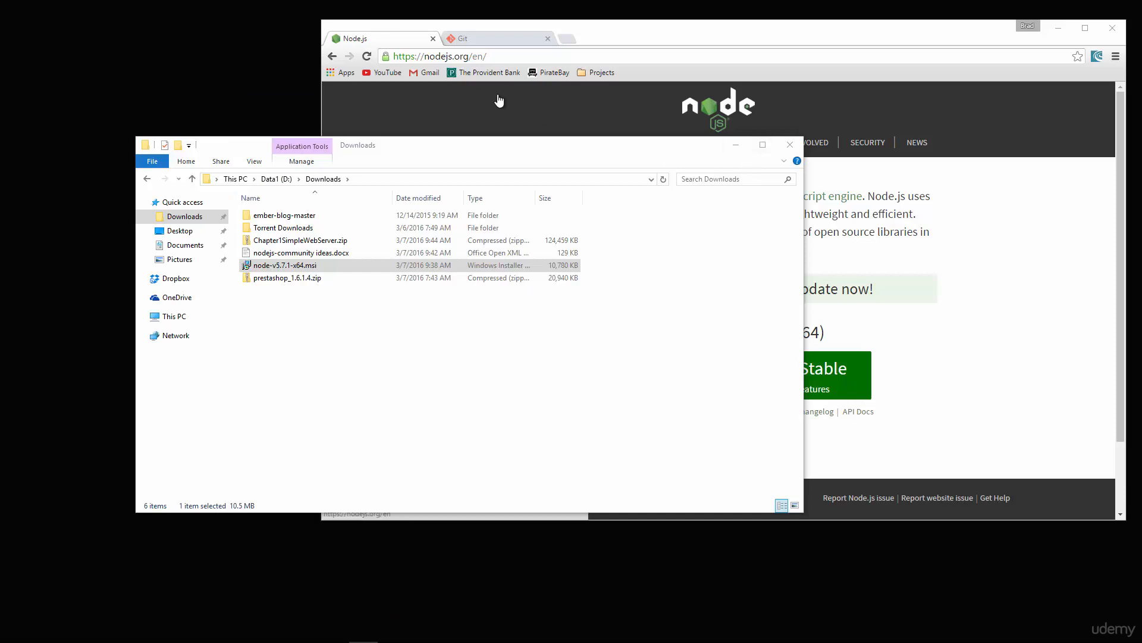
{"action": "left_click", "coordinate": [496, 38]}
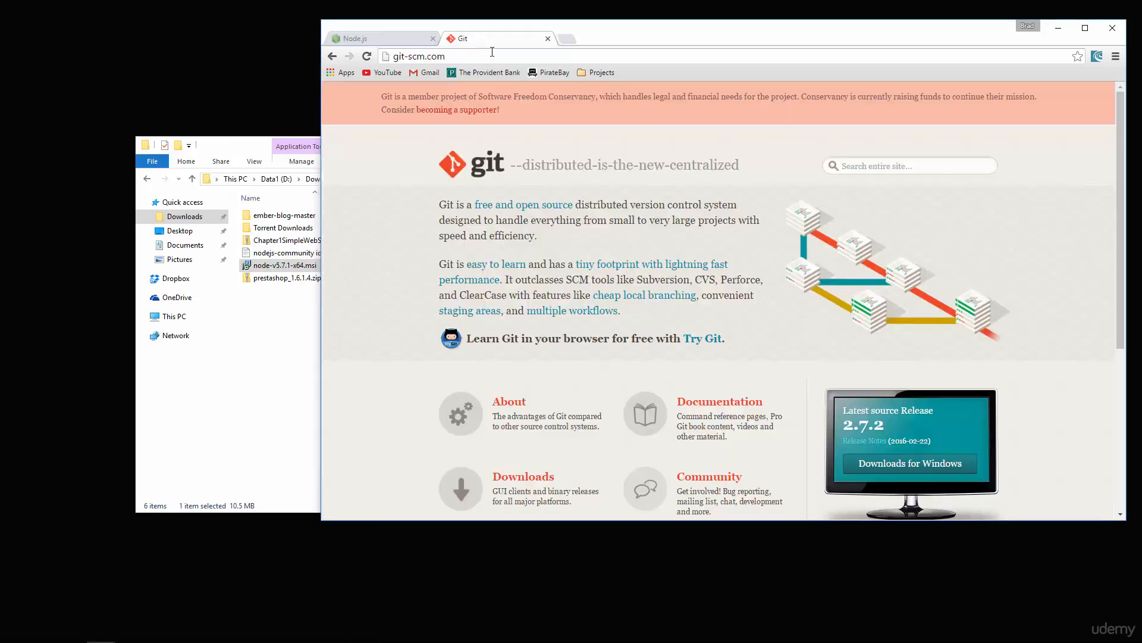
{"action": "mouse_move", "coordinate": [640, 207]}
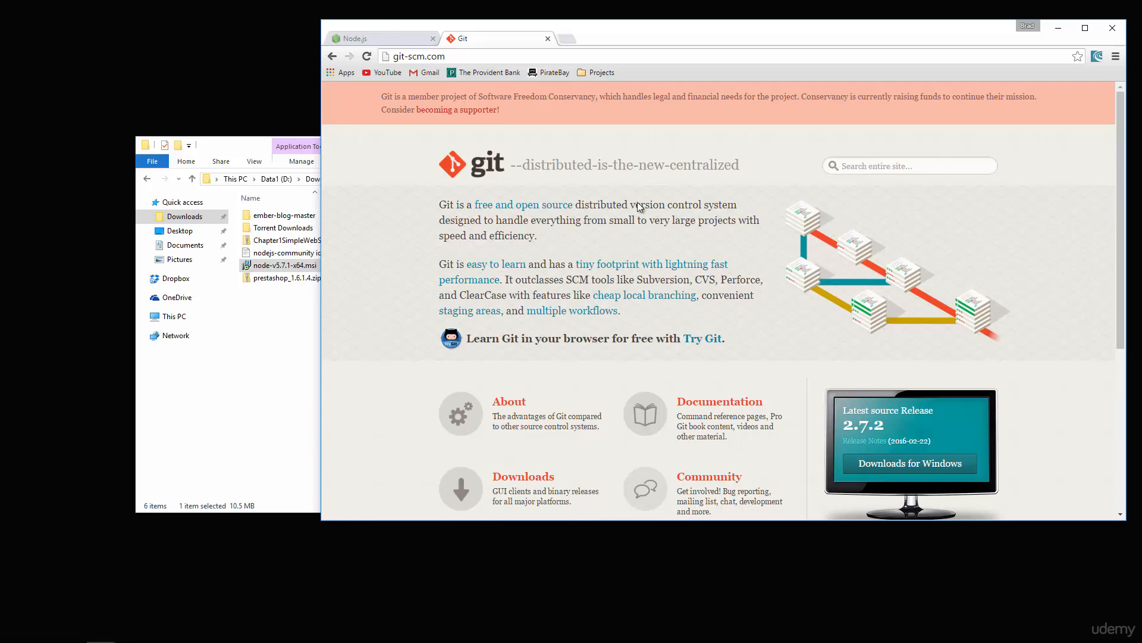
{"action": "mouse_move", "coordinate": [411, 56]}
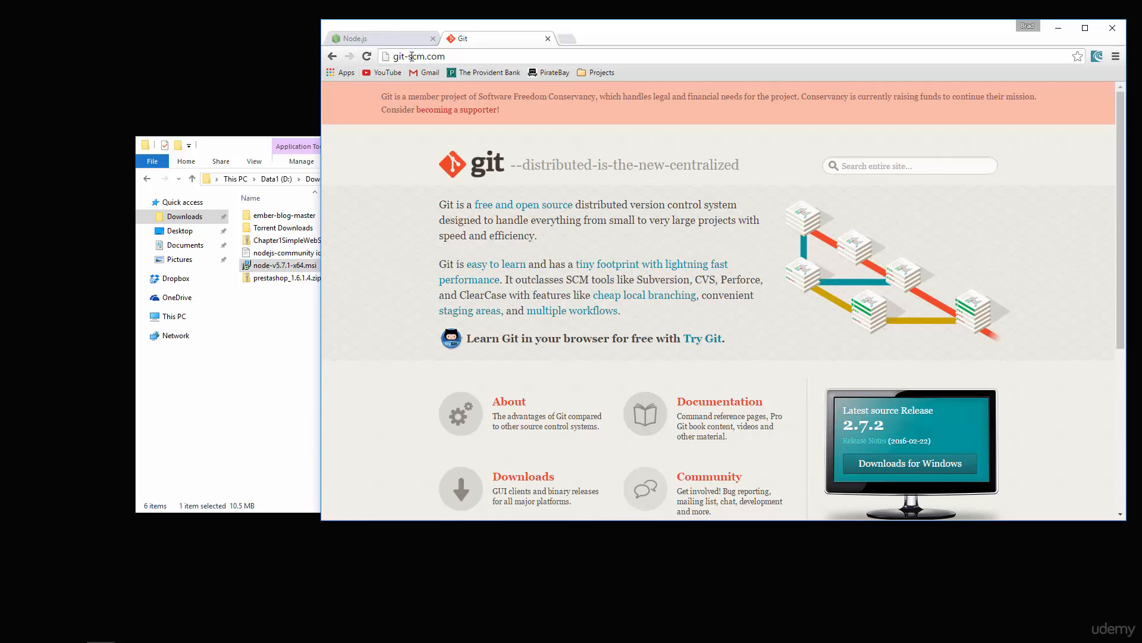
{"action": "mouse_move", "coordinate": [406, 224]}
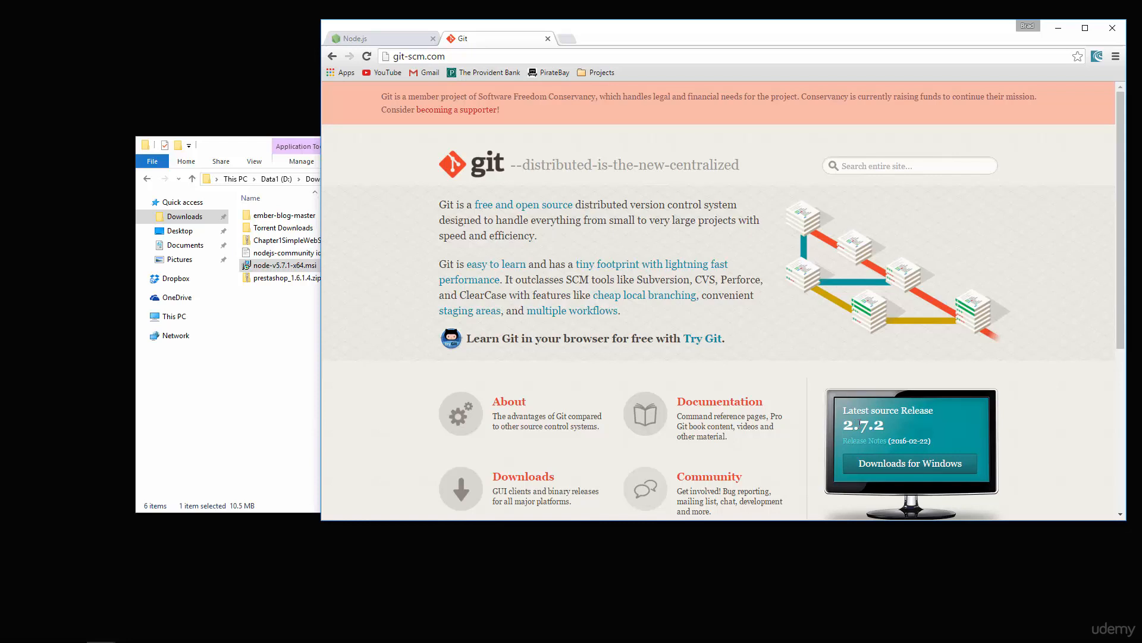
{"action": "scroll", "scroll_direction": "down", "scroll_amount": 3}
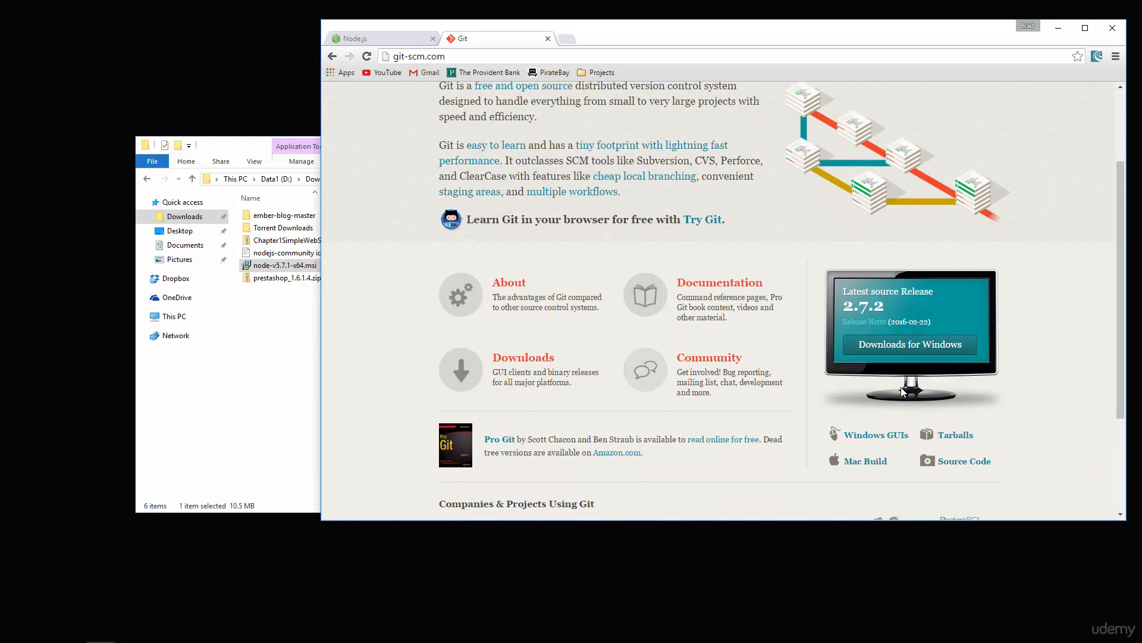
{"action": "left_click", "coordinate": [910, 344]}
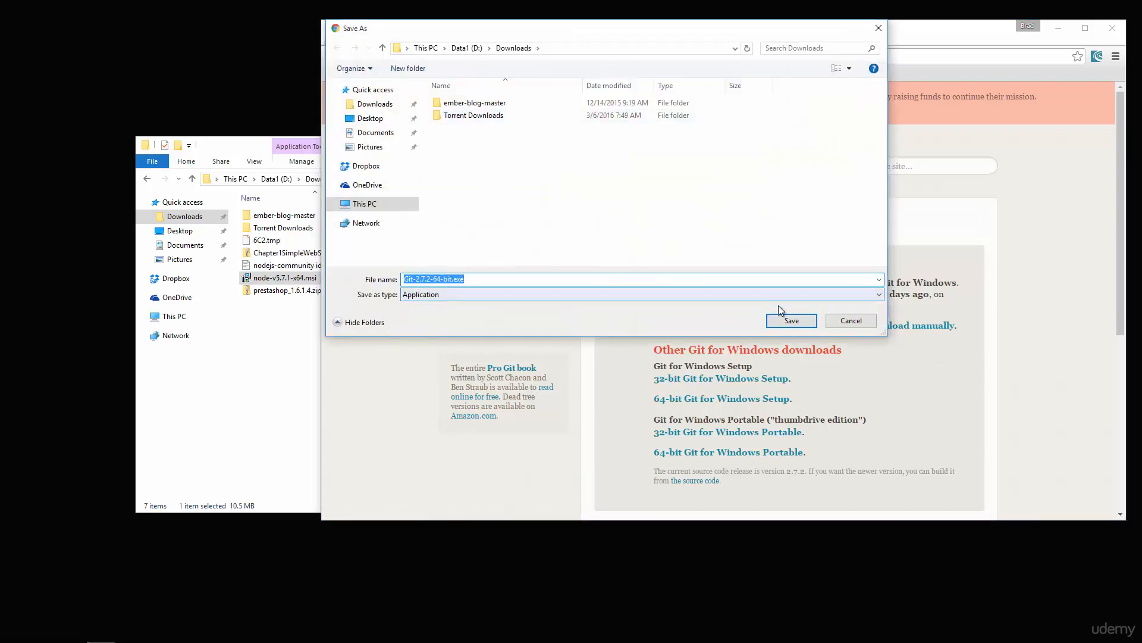
{"action": "left_click", "coordinate": [791, 321]}
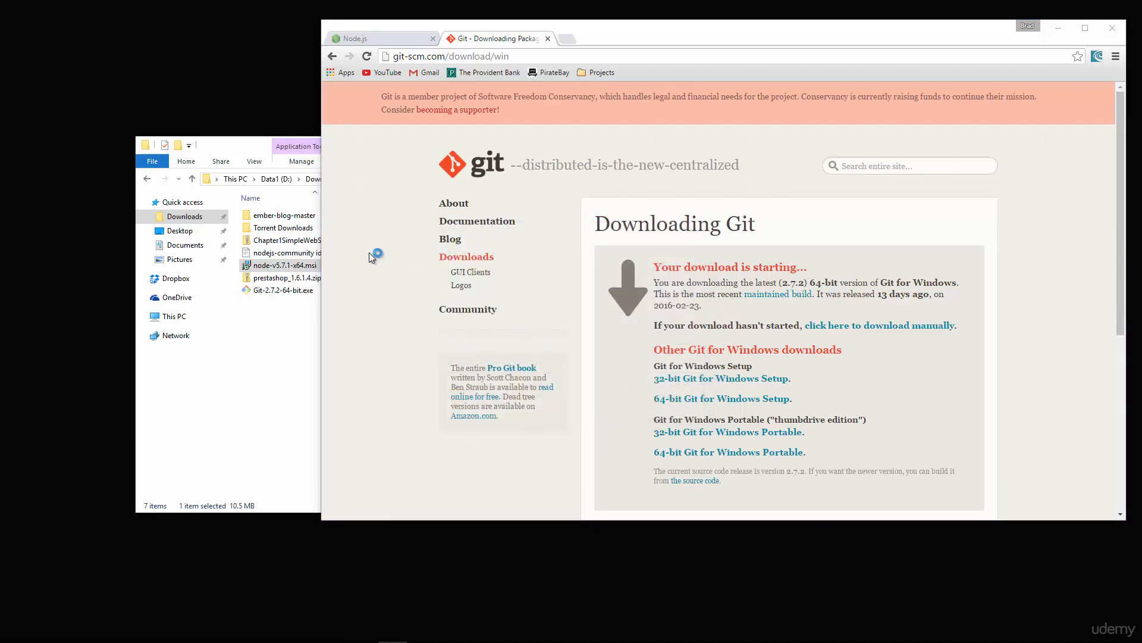
{"action": "mouse_move", "coordinate": [555, 347]}
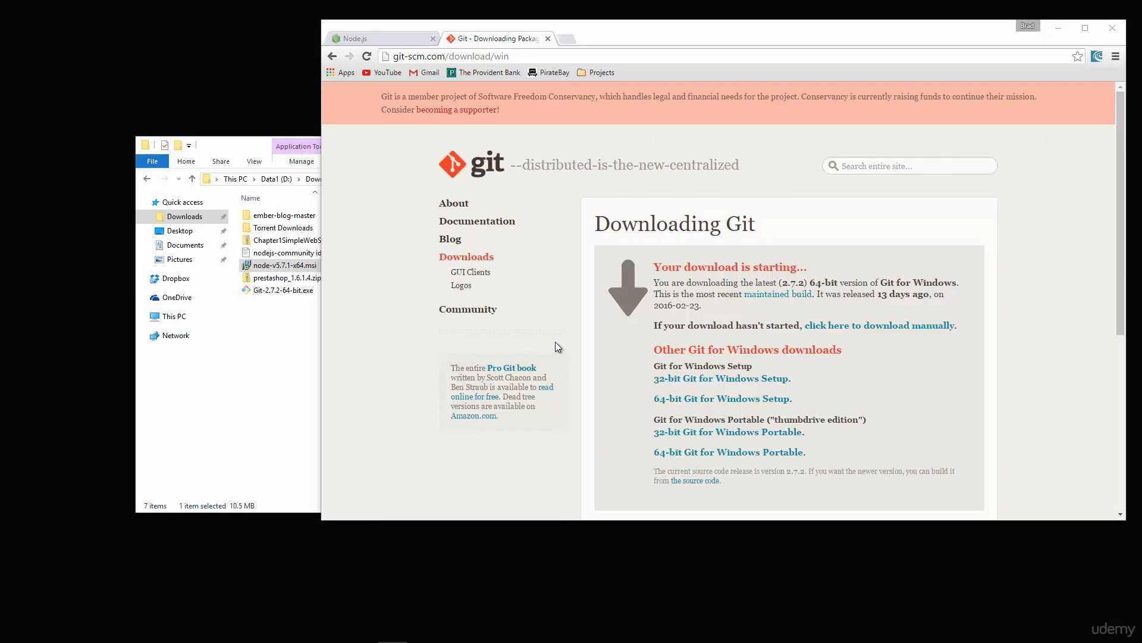
Run the Git 2.7.2 installer, accepting the license, default folder, components and shortcuts
{"action": "double_click", "coordinate": [284, 290]}
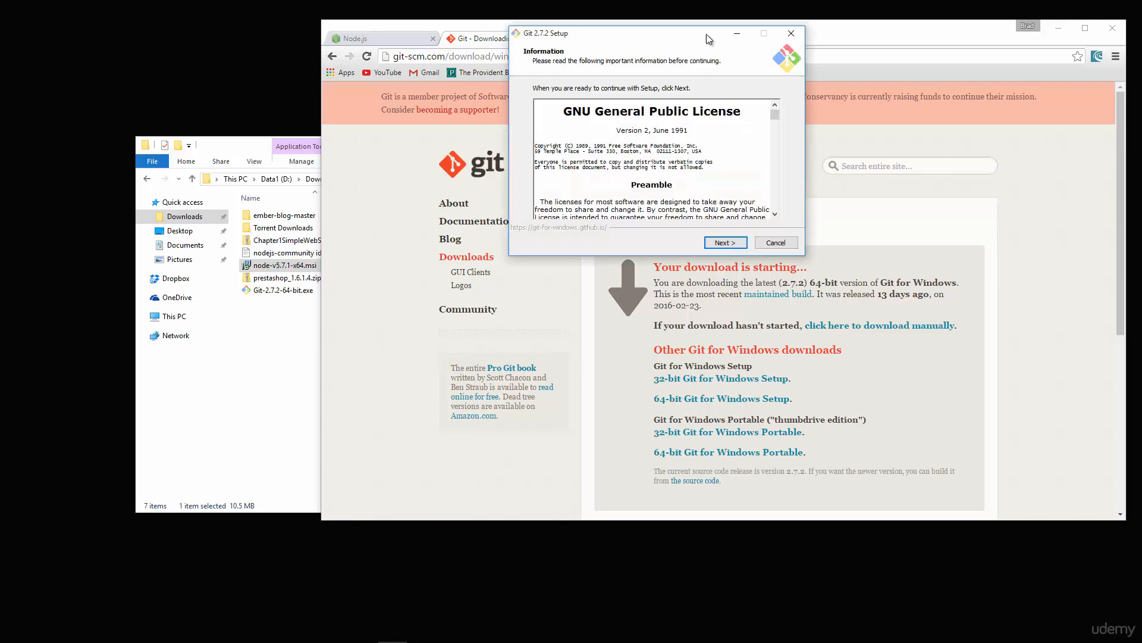
{"action": "left_click", "coordinate": [724, 242]}
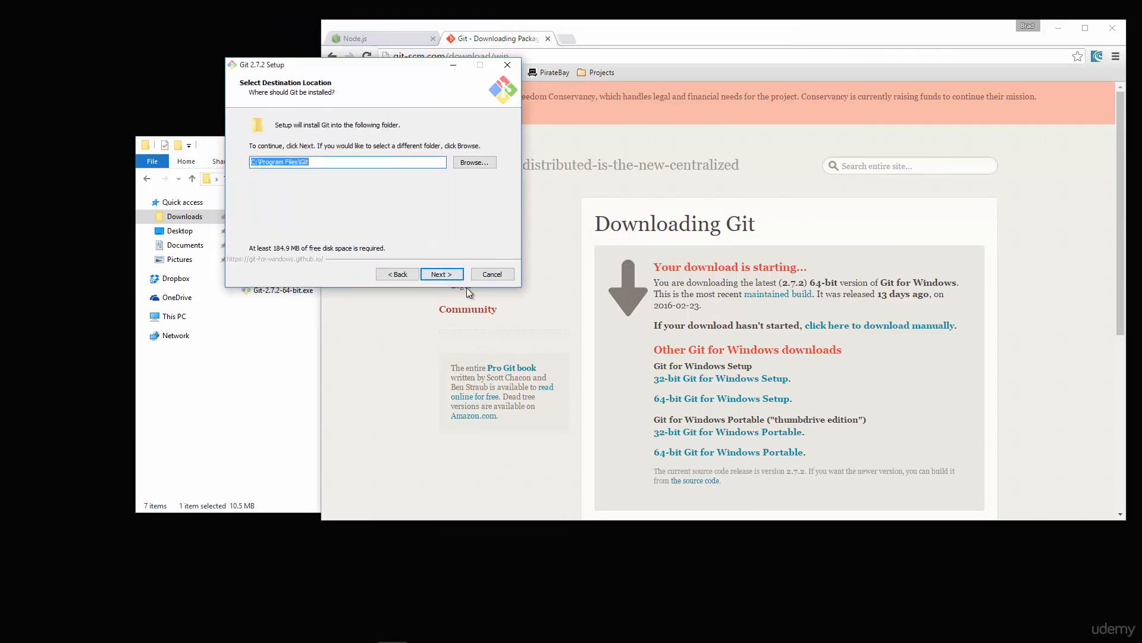
{"action": "mouse_move", "coordinate": [440, 273]}
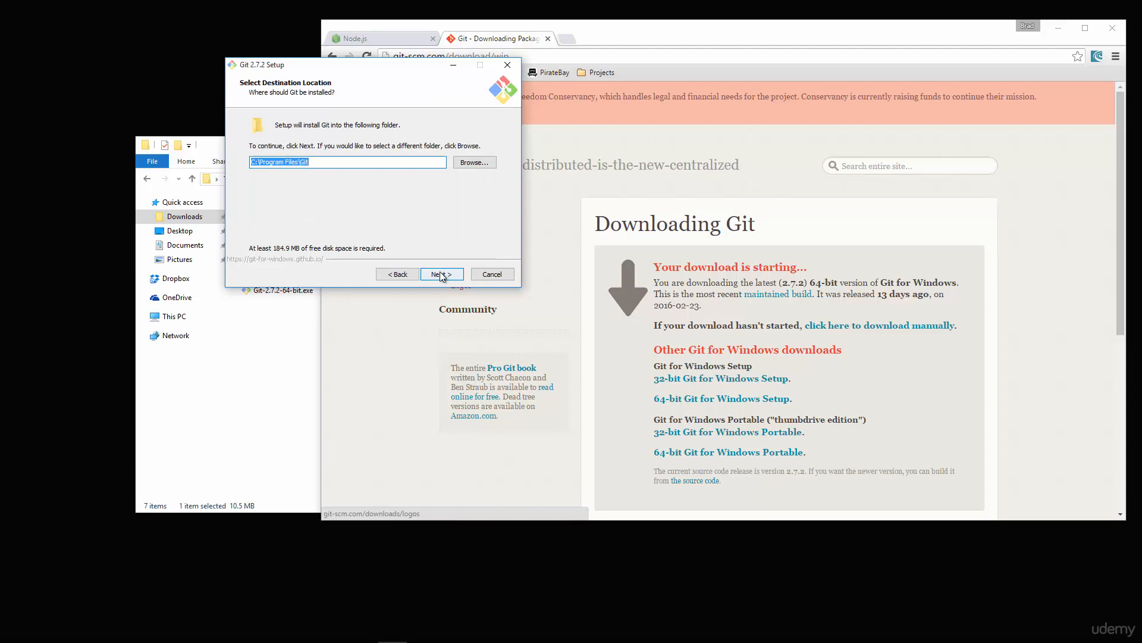
{"action": "left_click", "coordinate": [441, 273]}
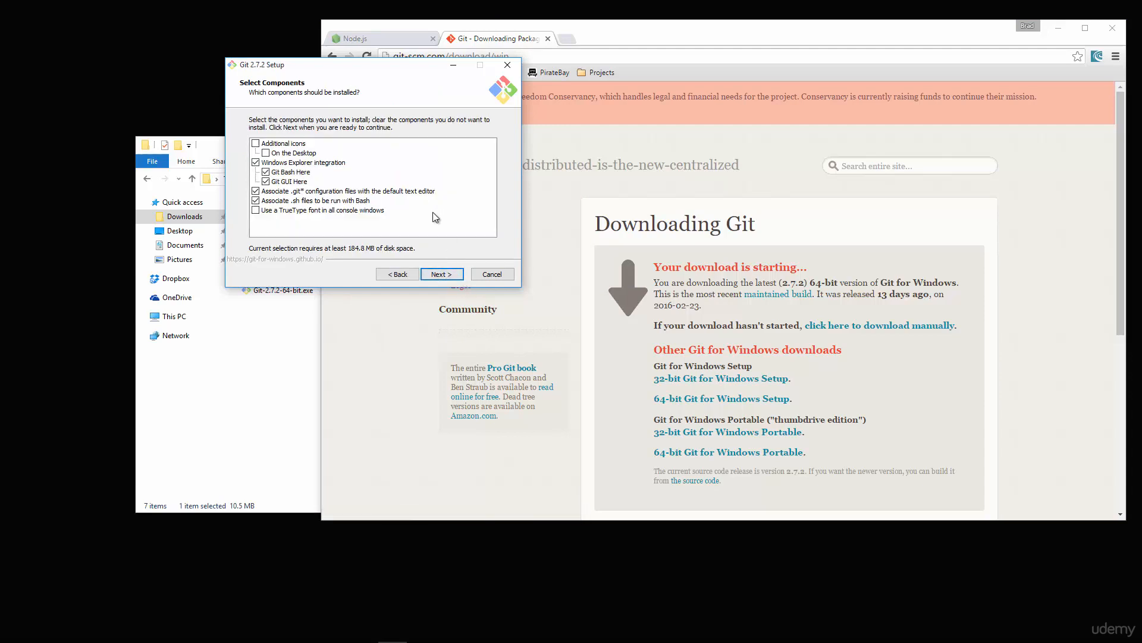
{"action": "left_click", "coordinate": [441, 273]}
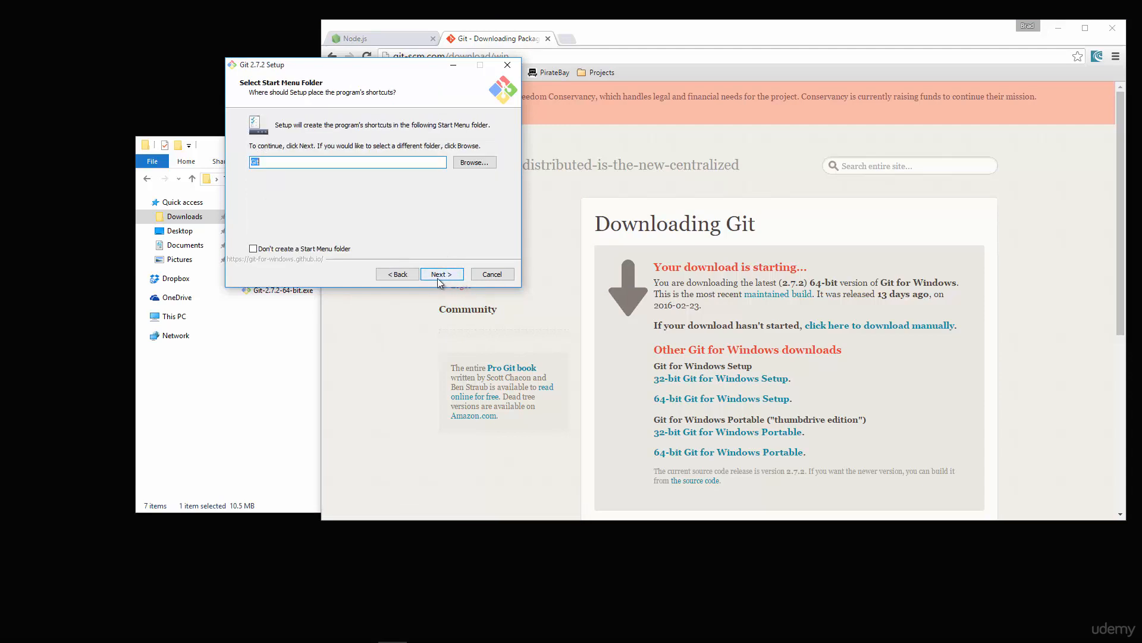
{"action": "left_click", "coordinate": [441, 273]}
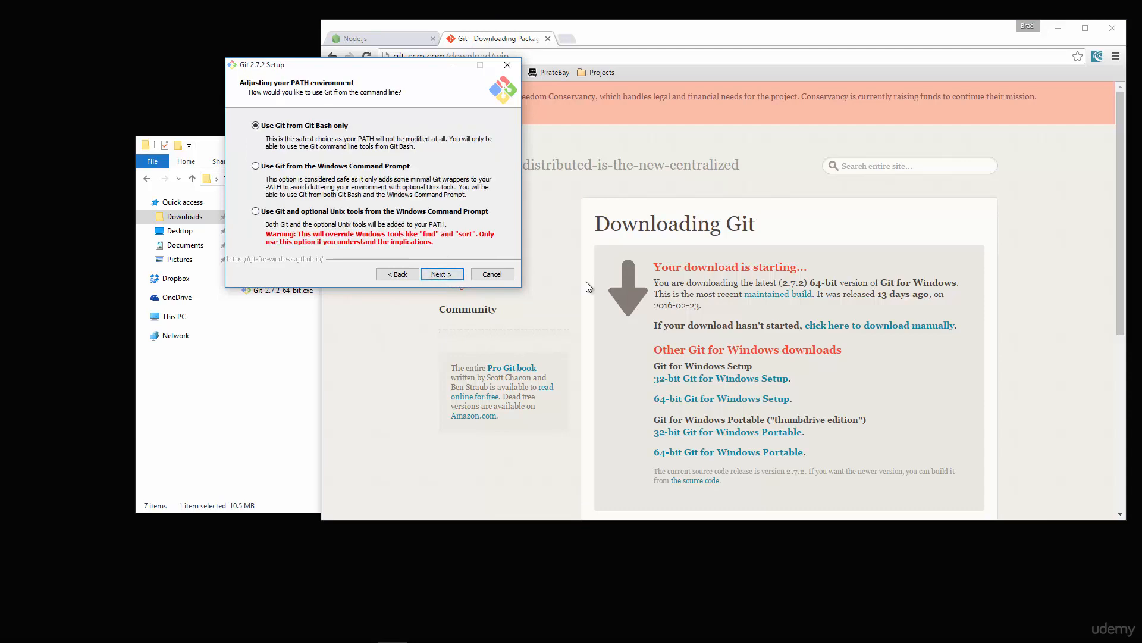
{"action": "mouse_move", "coordinate": [256, 213]}
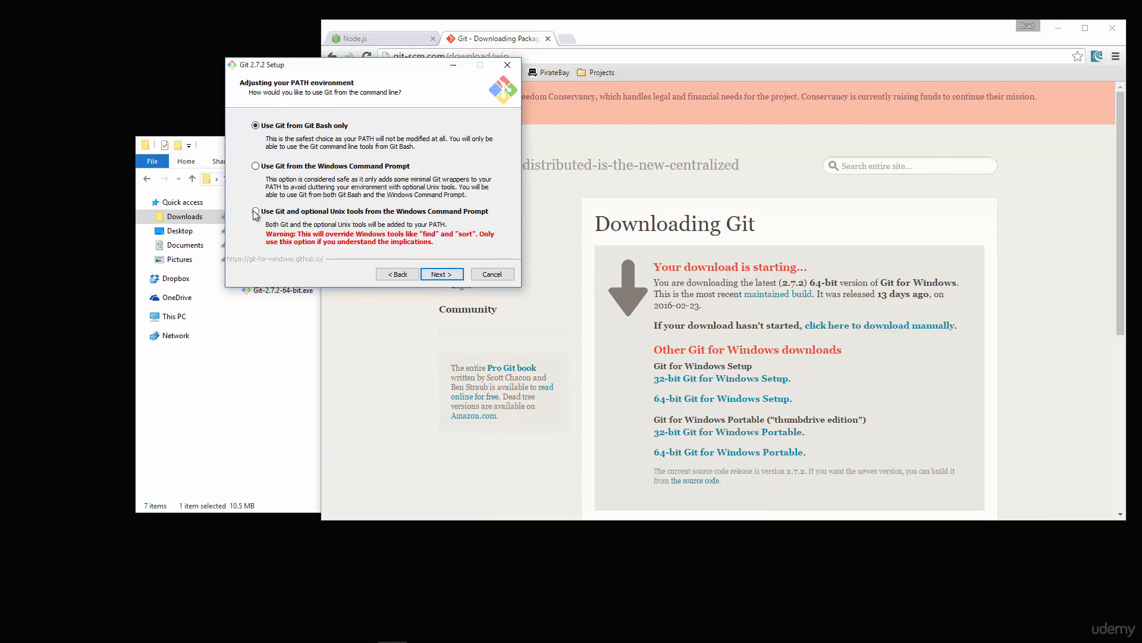
Choose 'Use Git and optional Unix tools from the Windows Command Prompt', install with default line endings, uncheck release notes
{"action": "left_click", "coordinate": [255, 211]}
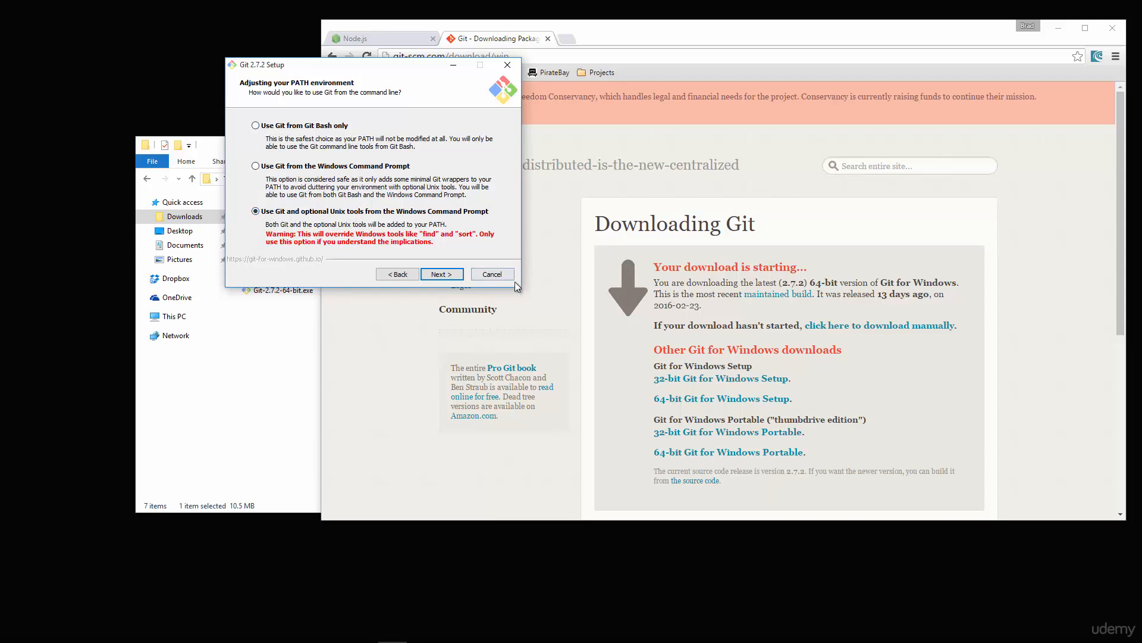
{"action": "left_click", "coordinate": [442, 274]}
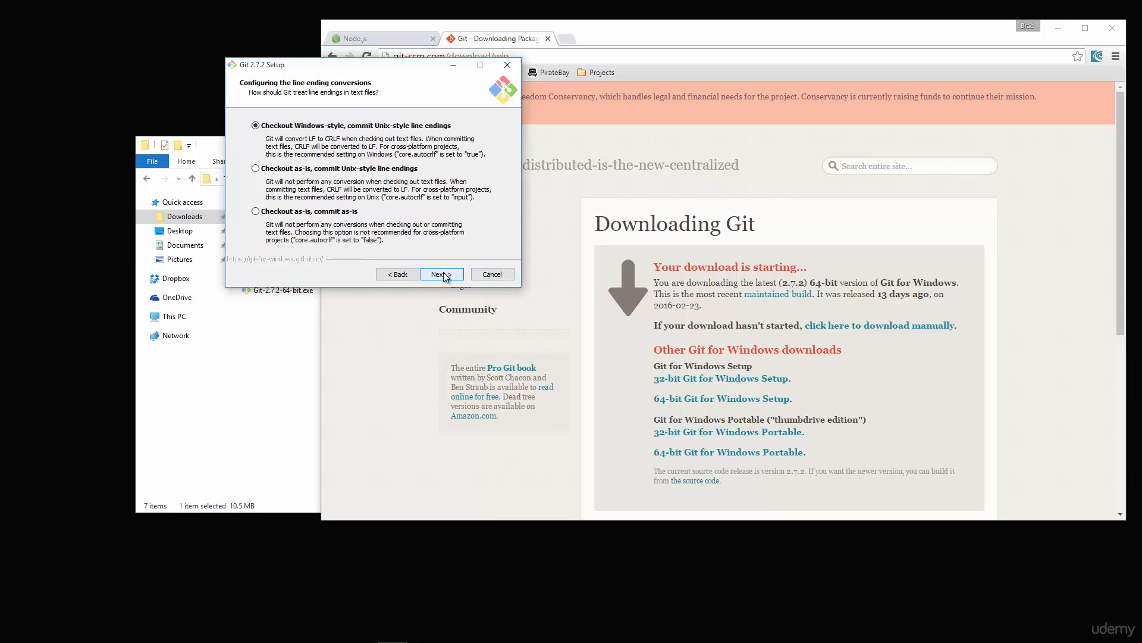
{"action": "left_click", "coordinate": [441, 274]}
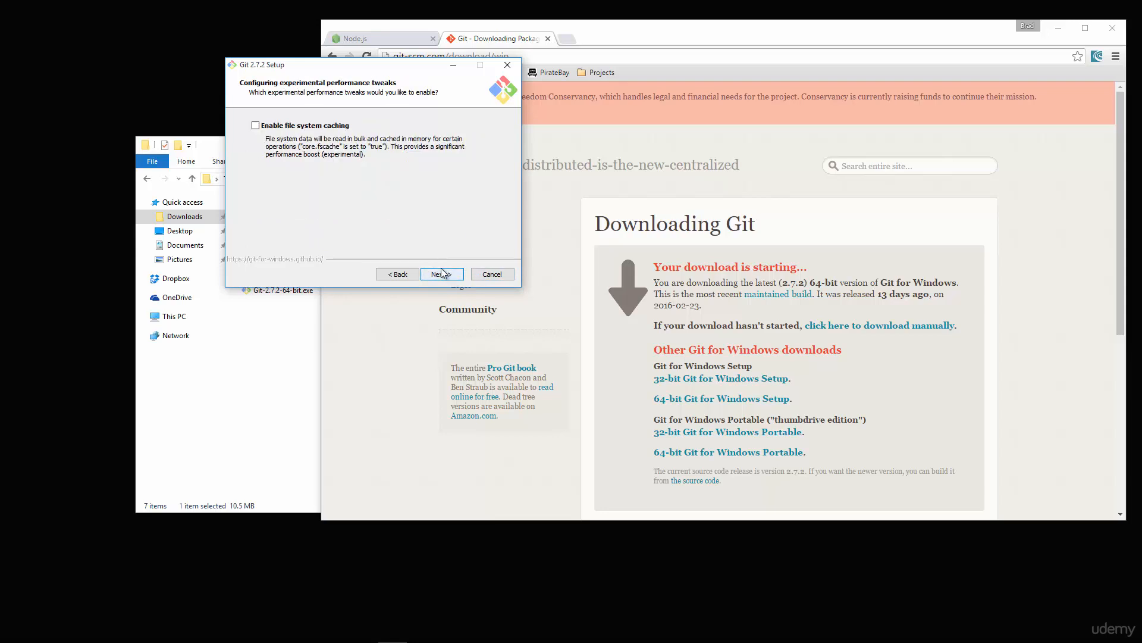
{"action": "left_click", "coordinate": [442, 274]}
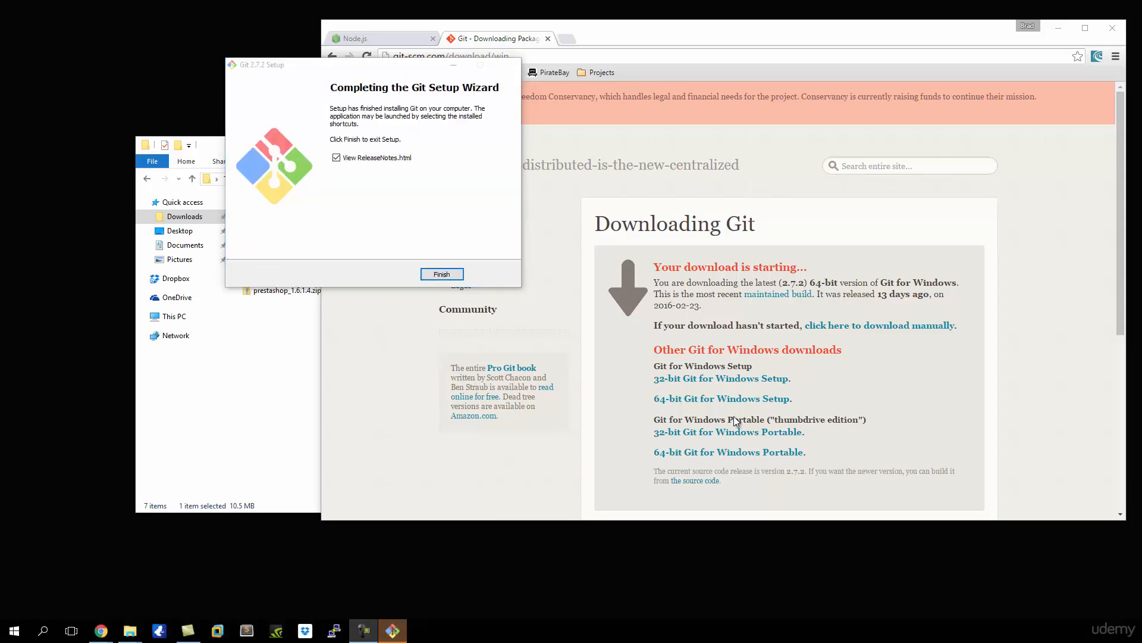
{"action": "left_click", "coordinate": [335, 157]}
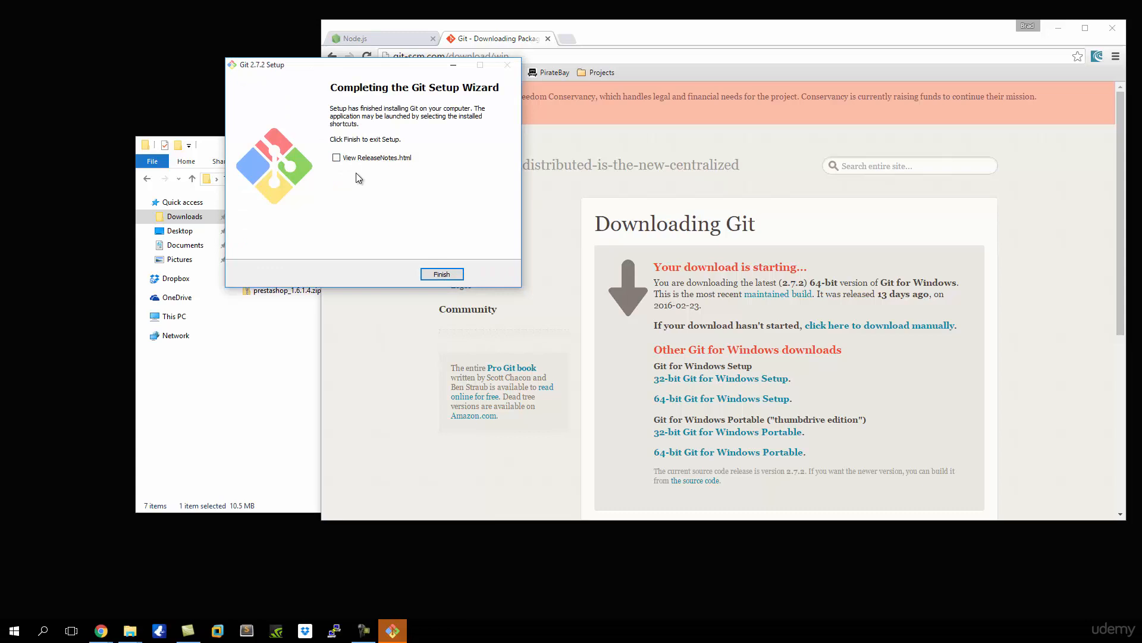
Finish the Git Setup Wizard, returning to the Git download page in Chrome
{"action": "left_click", "coordinate": [441, 274]}
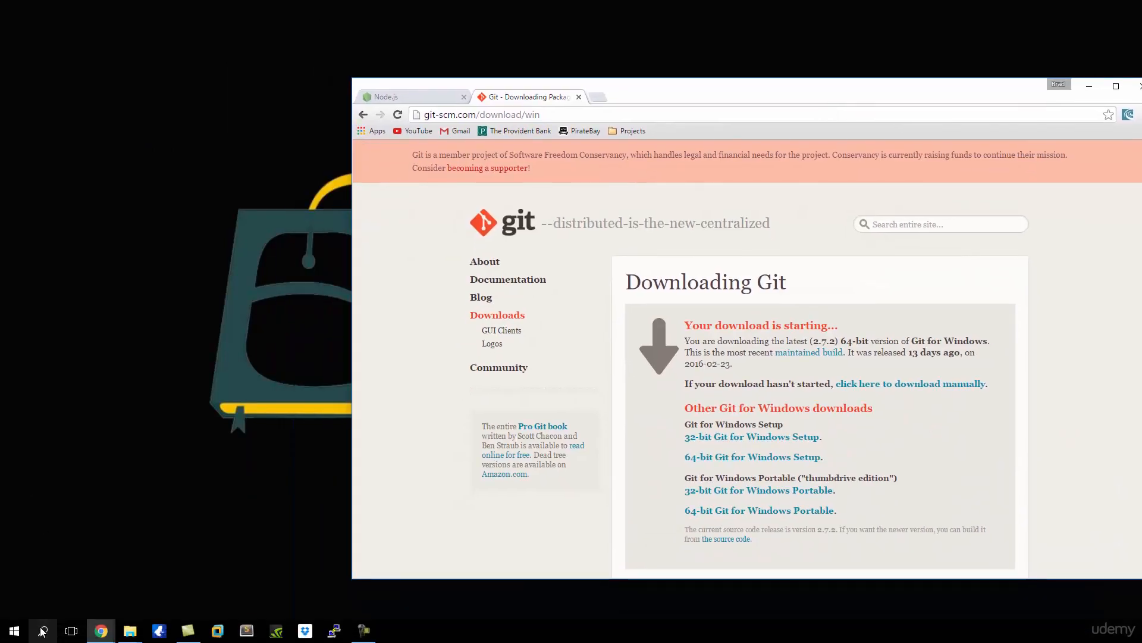
Search Start for 'git', pin Git Bash to Start and show its shortcut folder
{"action": "left_click", "coordinate": [42, 630]}
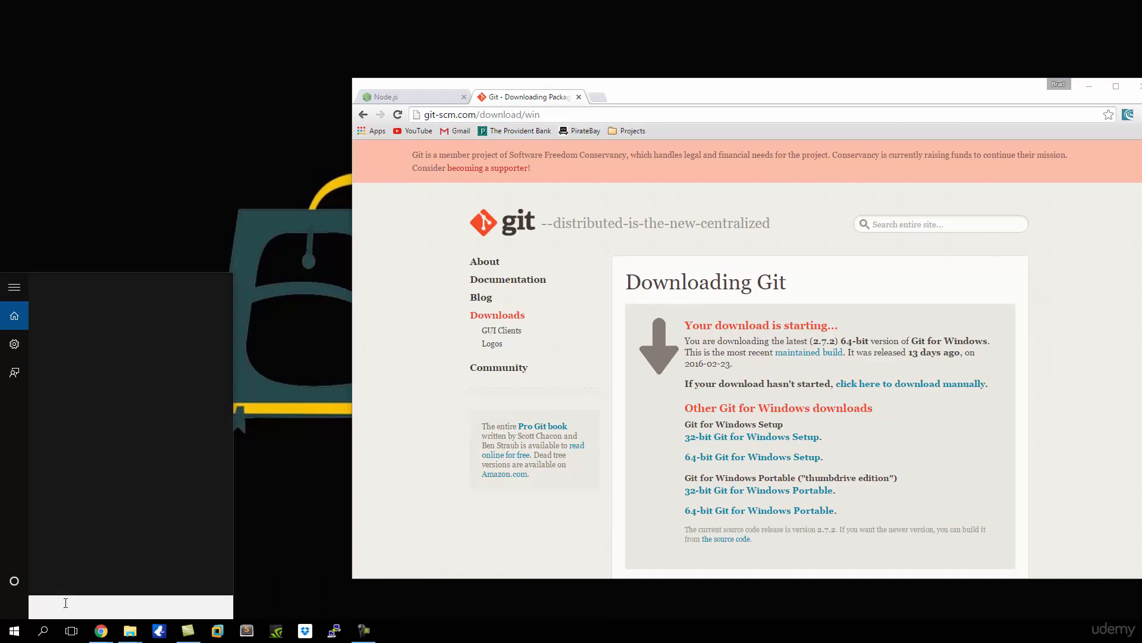
{"action": "type", "text": "git"}
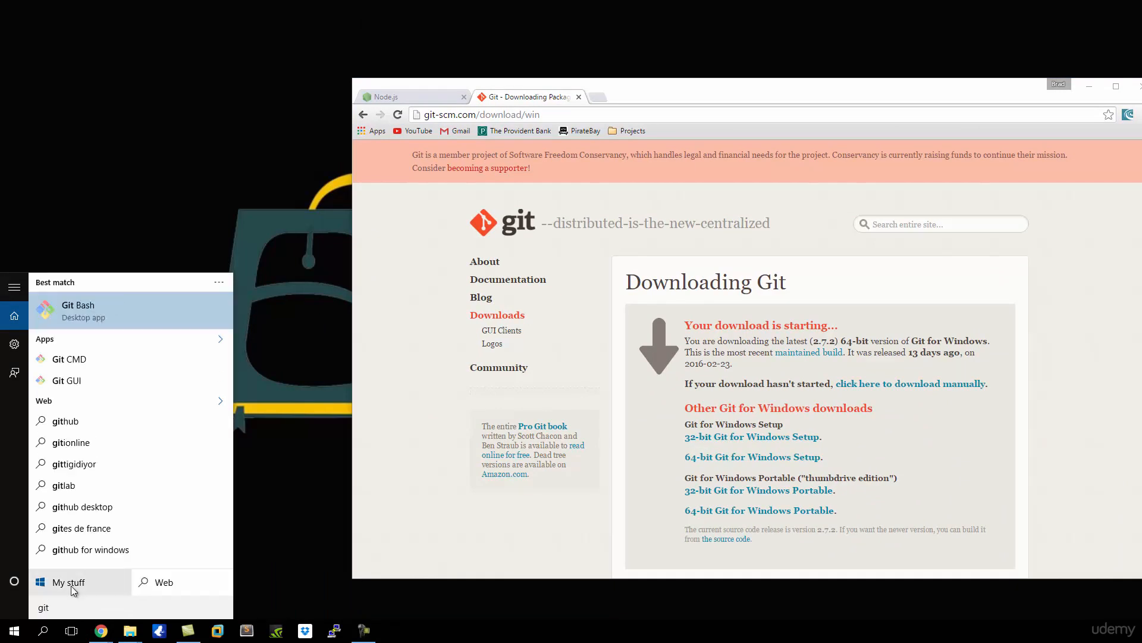
{"action": "right_click", "coordinate": [77, 310]}
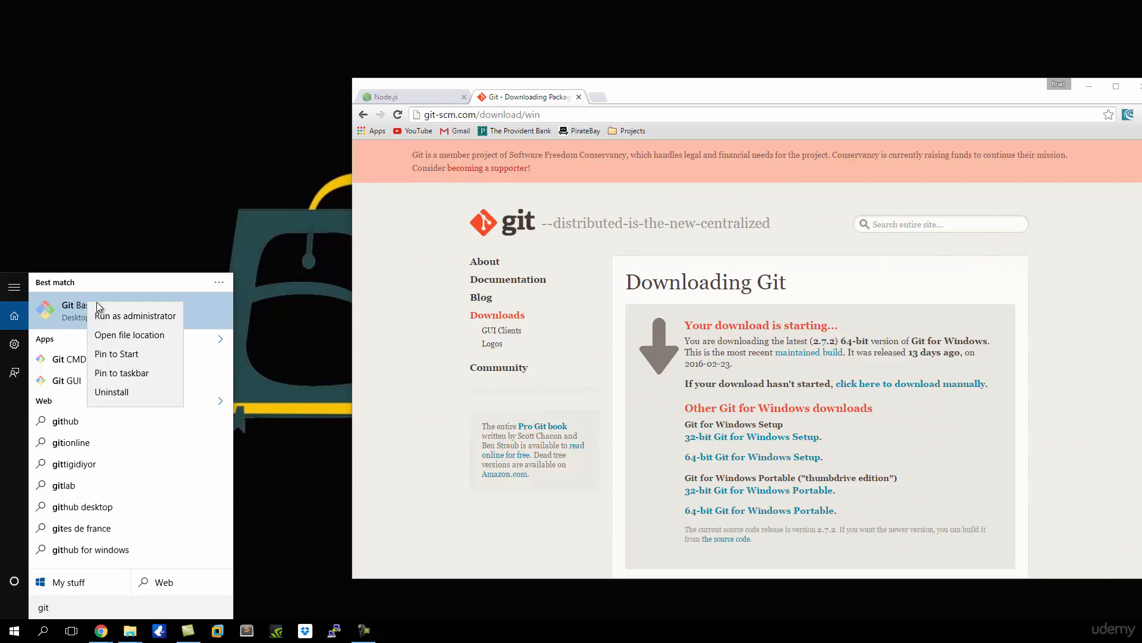
{"action": "mouse_move", "coordinate": [127, 354]}
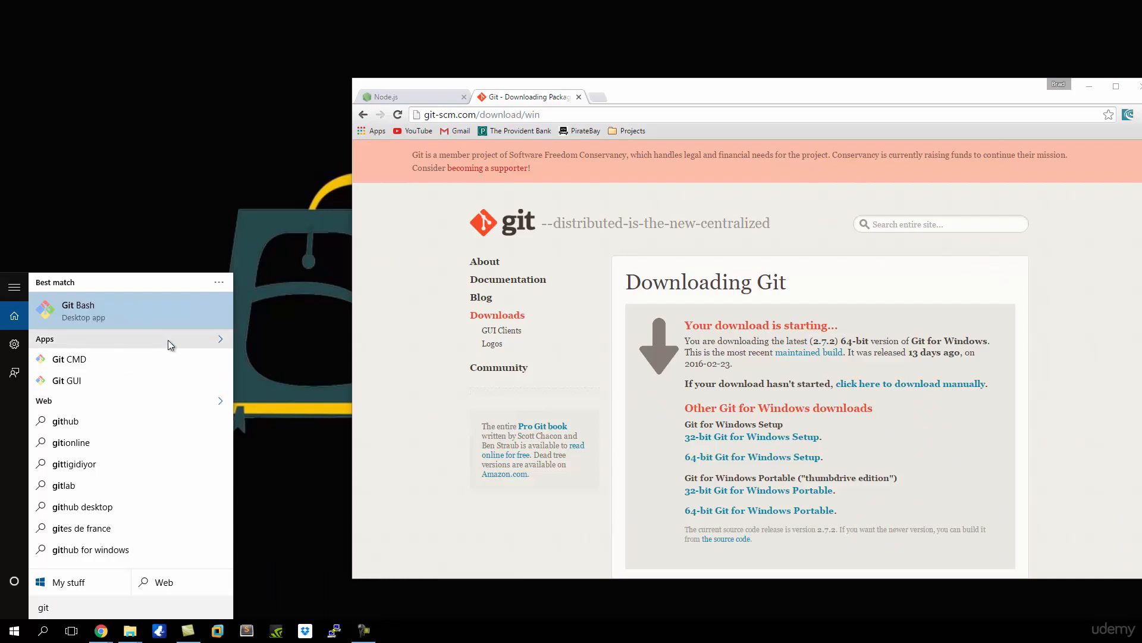
{"action": "mouse_move", "coordinate": [97, 317]}
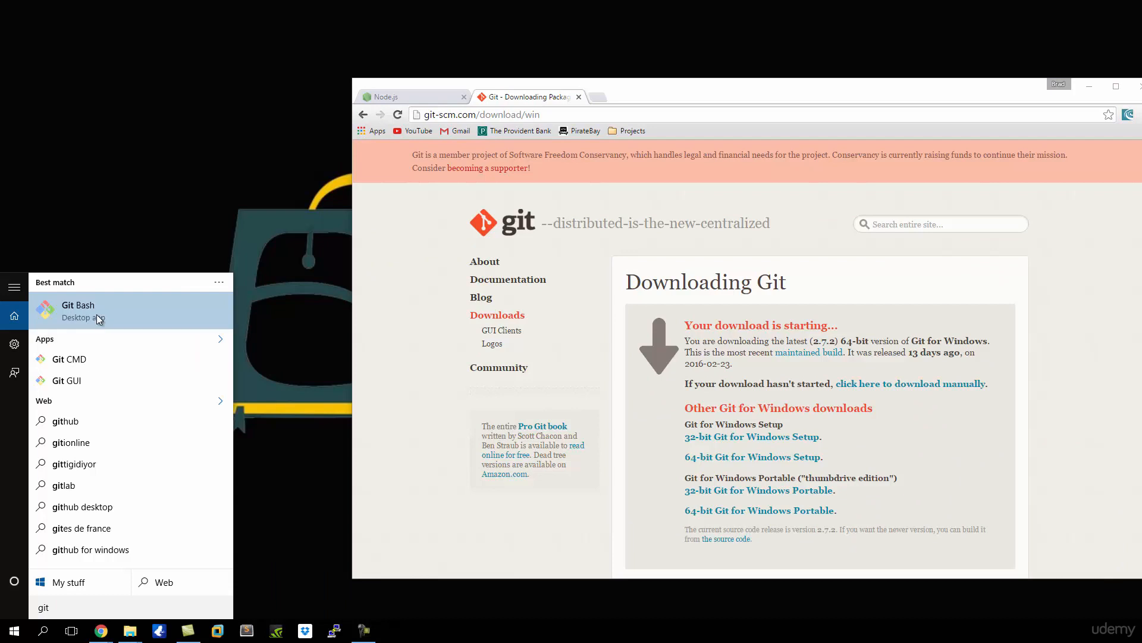
{"action": "right_click", "coordinate": [78, 309]}
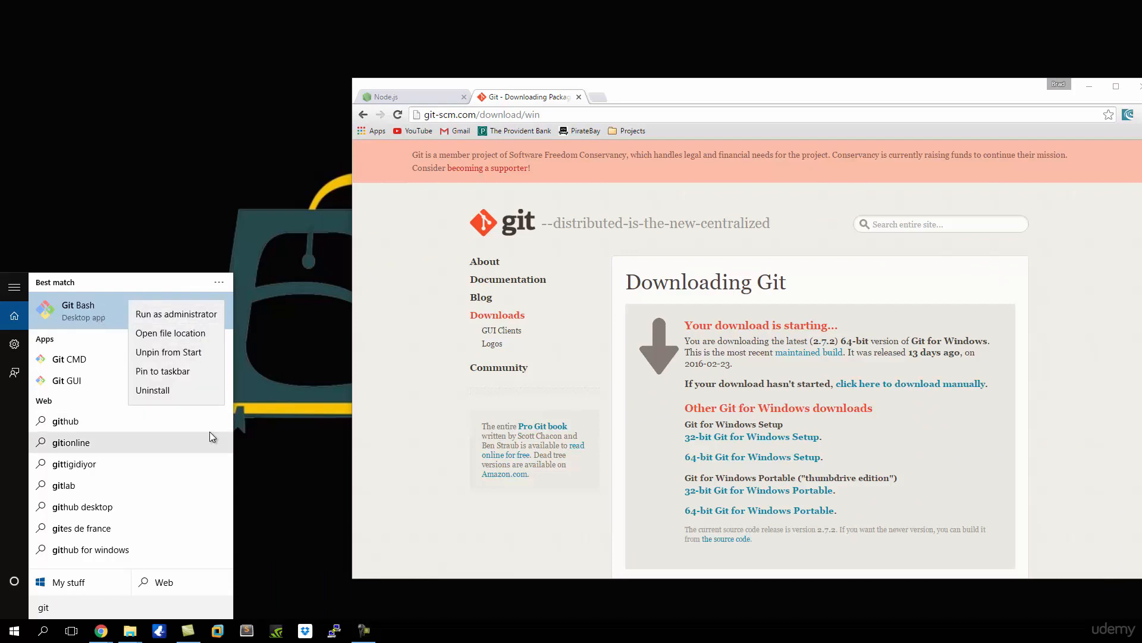
{"action": "mouse_move", "coordinate": [163, 371]}
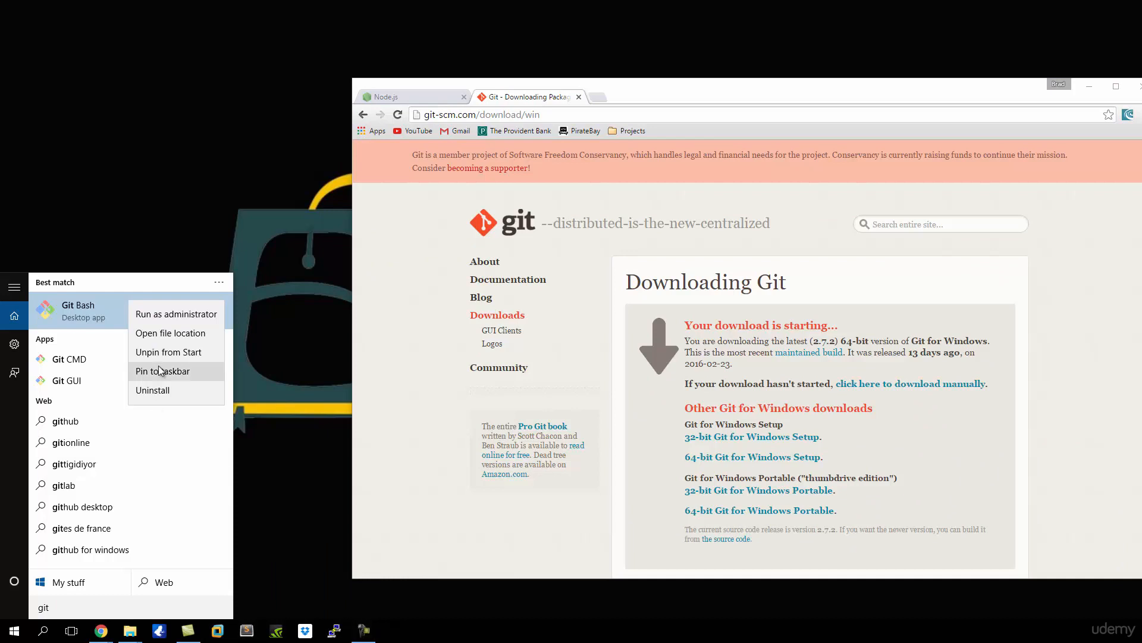
{"action": "left_click", "coordinate": [171, 334]}
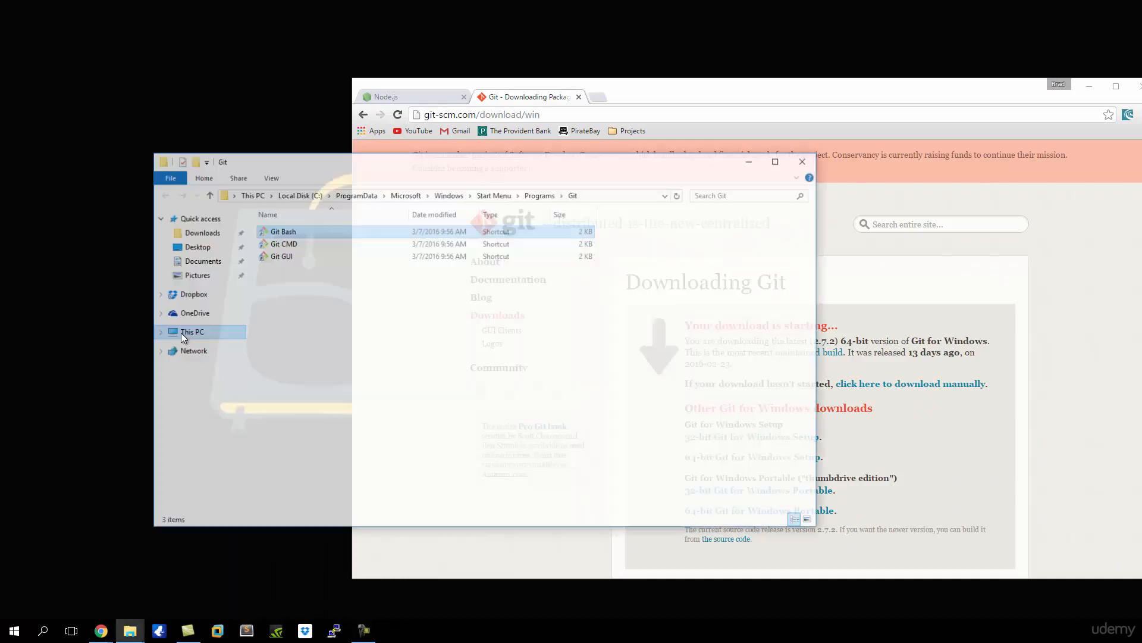
Pin the Git Bash shortcut to the taskbar, close its folder and bring up File Explorer
{"action": "right_click", "coordinate": [283, 231]}
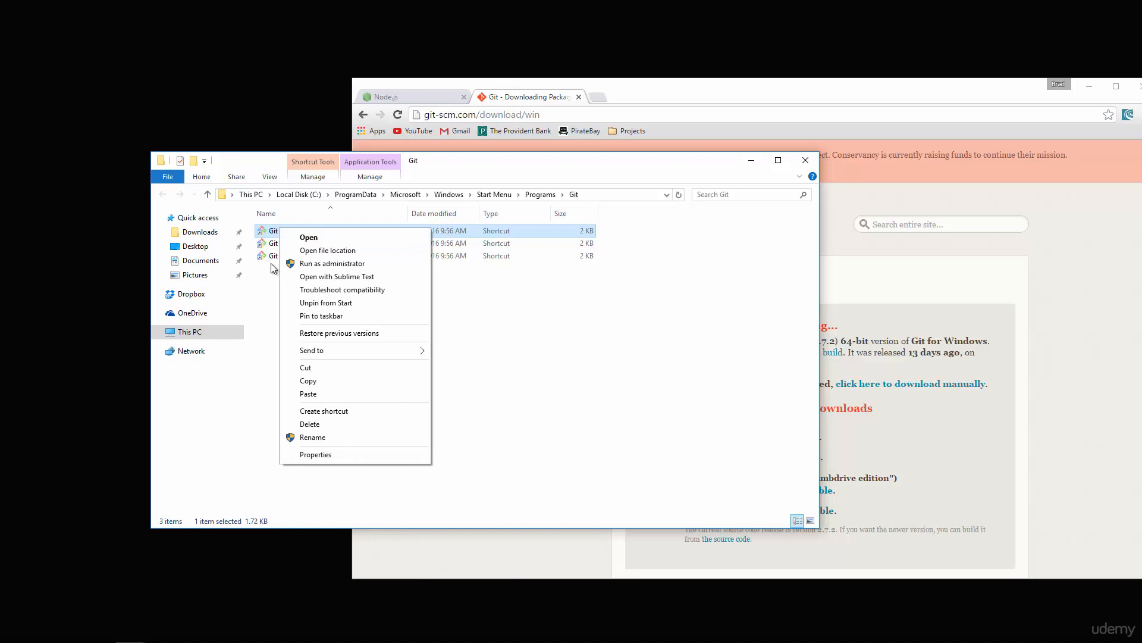
{"action": "mouse_move", "coordinate": [269, 234]}
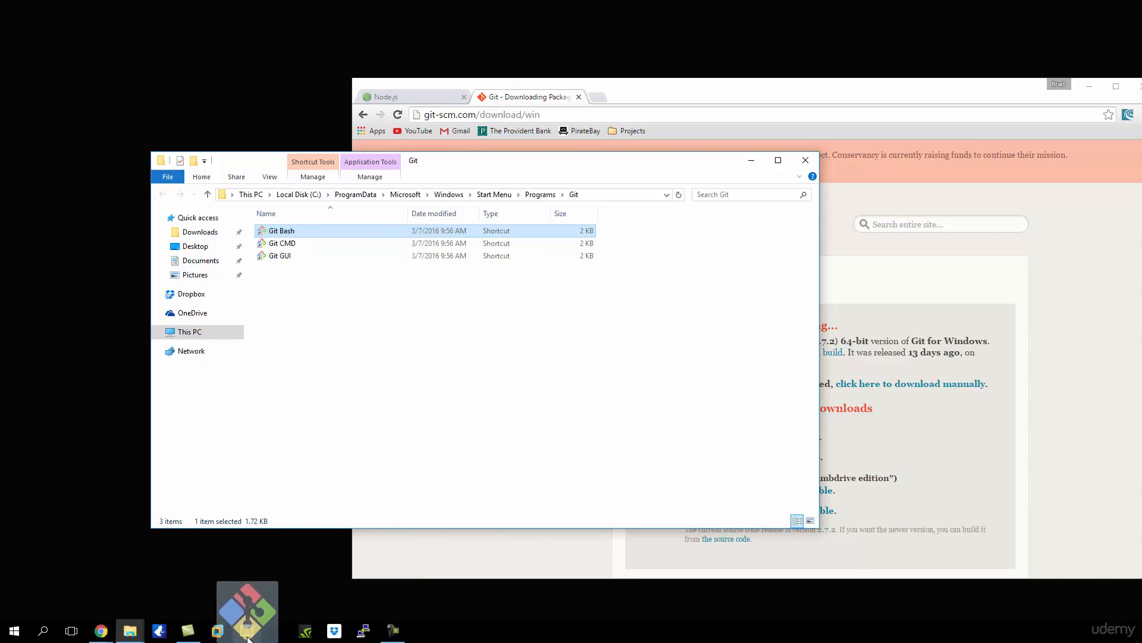
{"action": "mouse_move", "coordinate": [247, 631]}
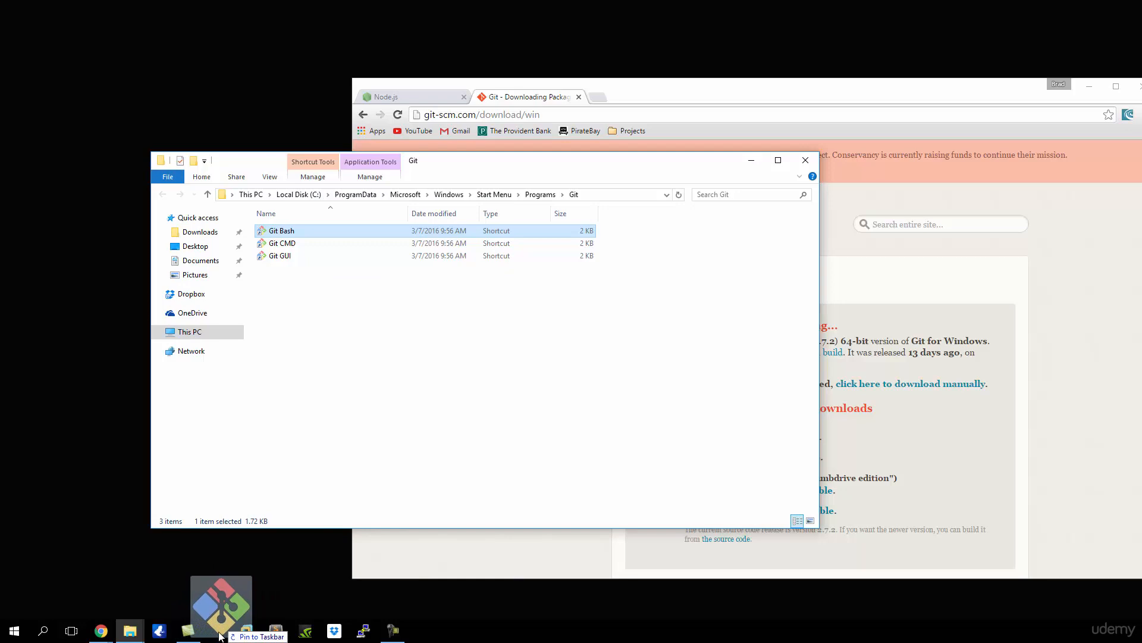
{"action": "mouse_move", "coordinate": [805, 159]}
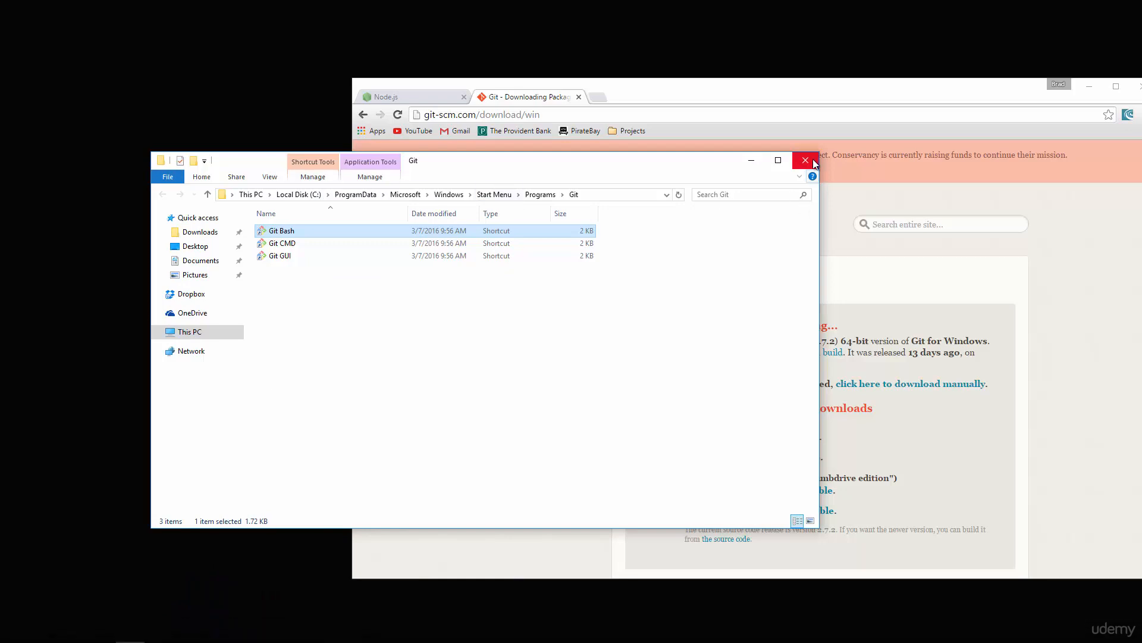
{"action": "left_click", "coordinate": [804, 160]}
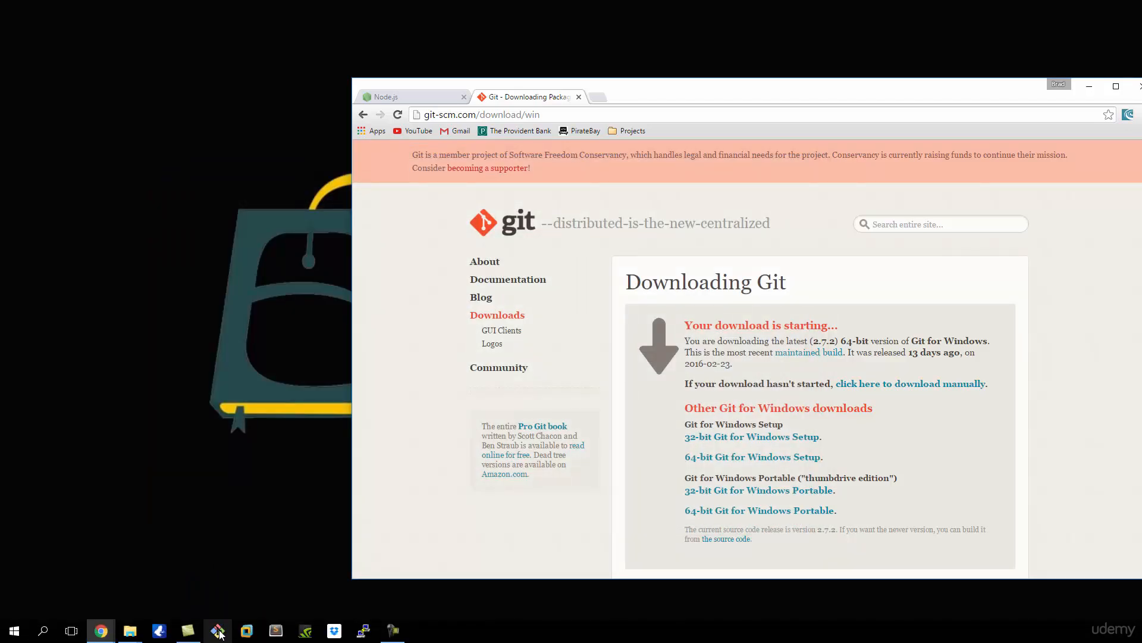
{"action": "mouse_move", "coordinate": [130, 630]}
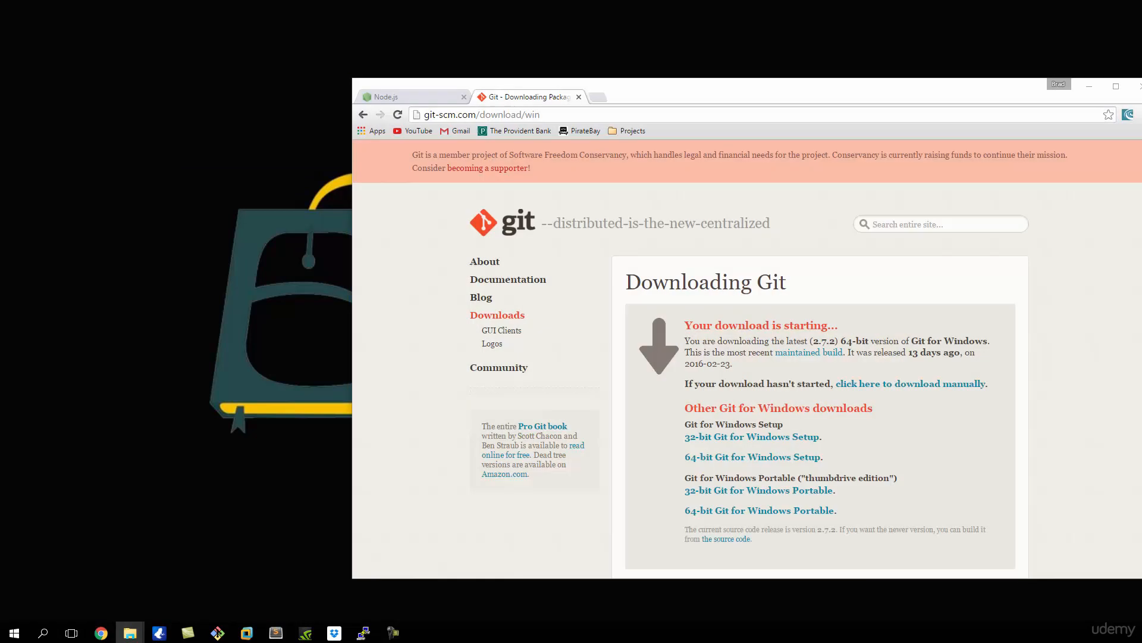
{"action": "left_click", "coordinate": [129, 632]}
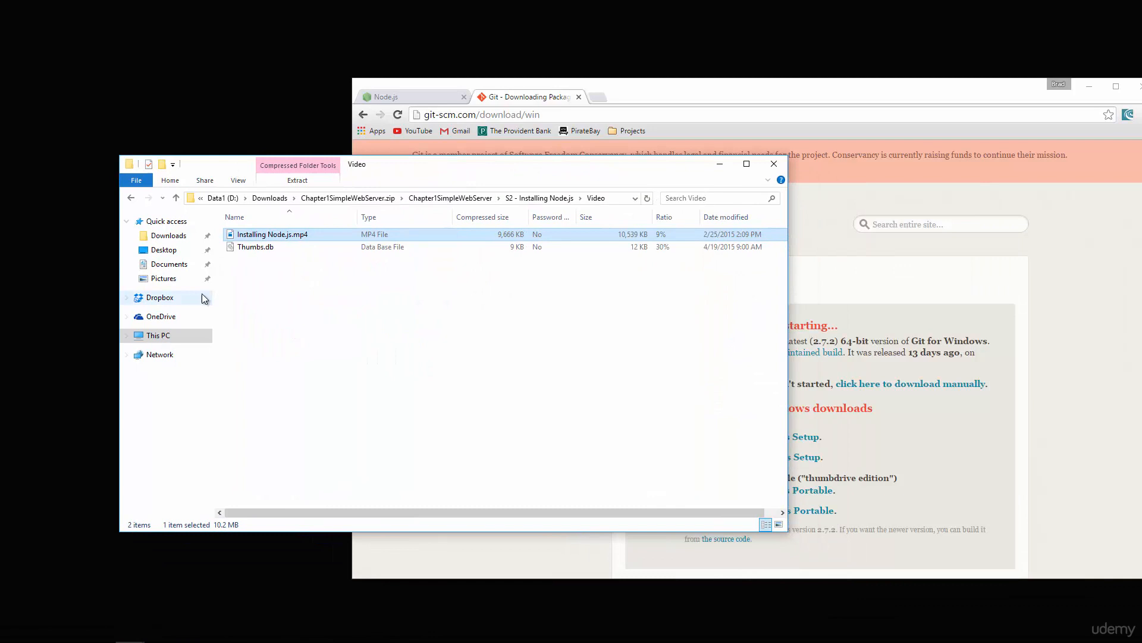
Create a folder named Projects on Local Disk (C:) and bring up its context menu
{"action": "left_click", "coordinate": [158, 335]}
{"action": "type", "text": "Pr"}
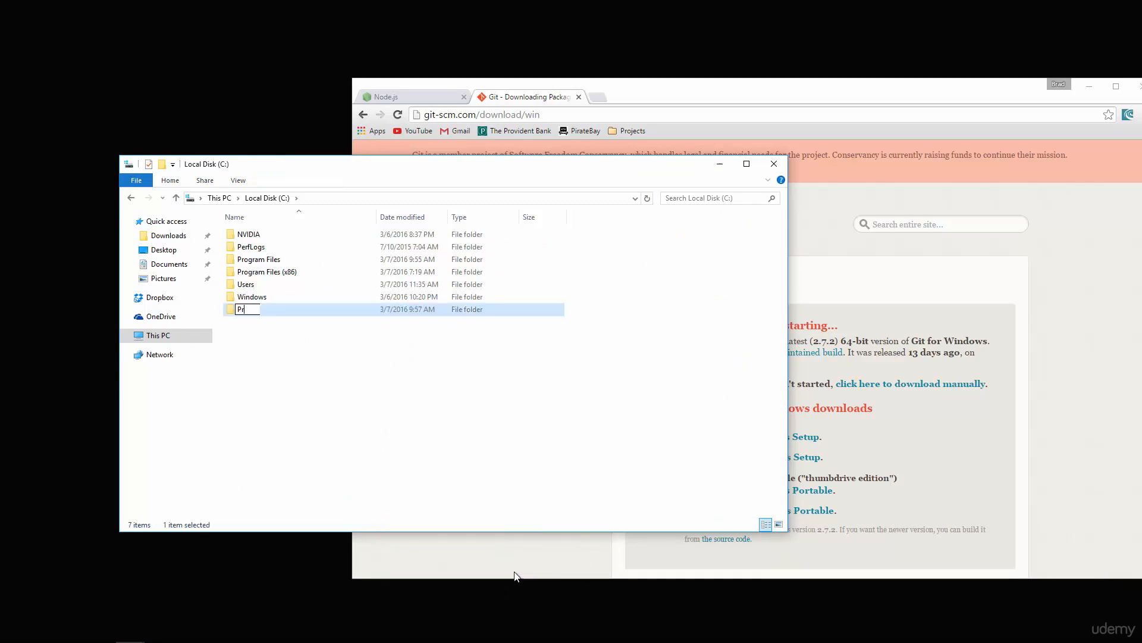
{"action": "key", "text": "Return"}
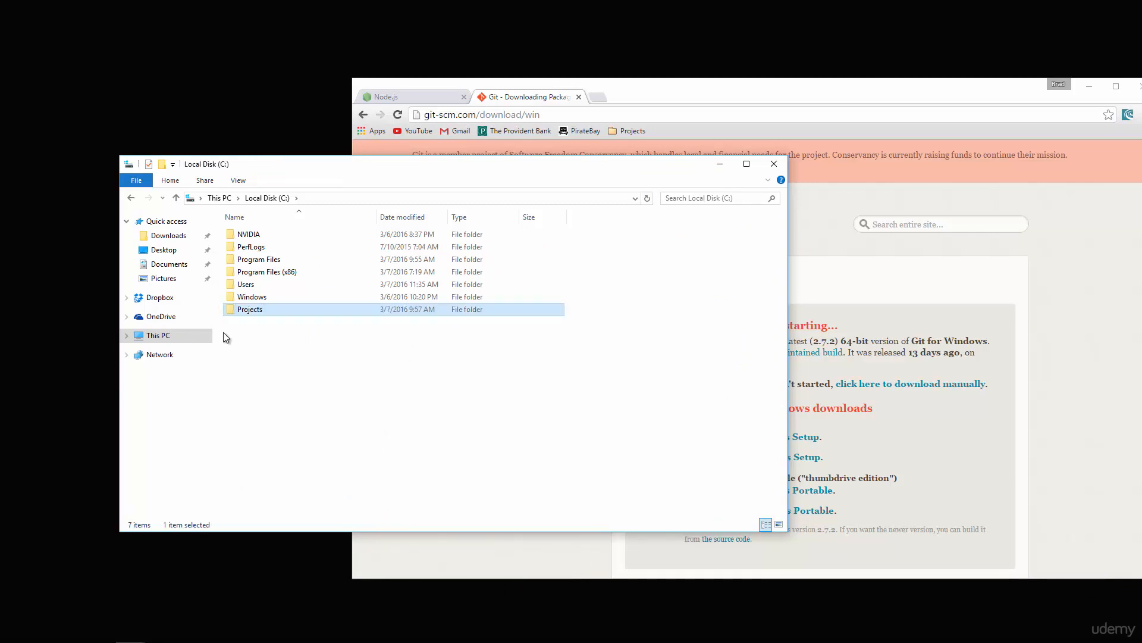
{"action": "mouse_move", "coordinate": [260, 314]}
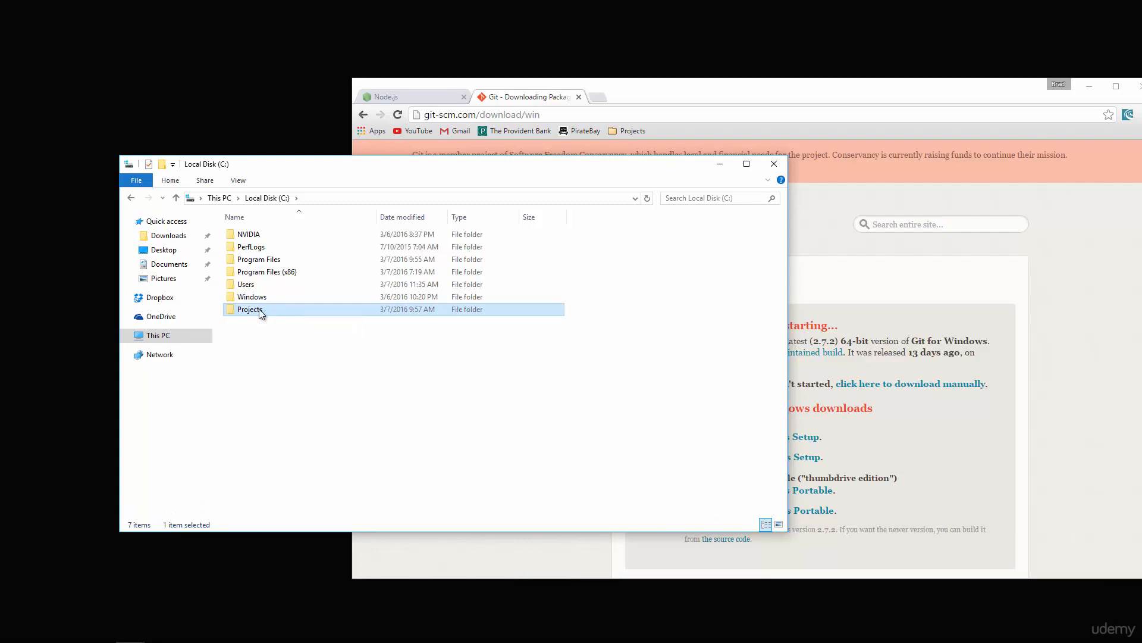
{"action": "right_click", "coordinate": [252, 309]}
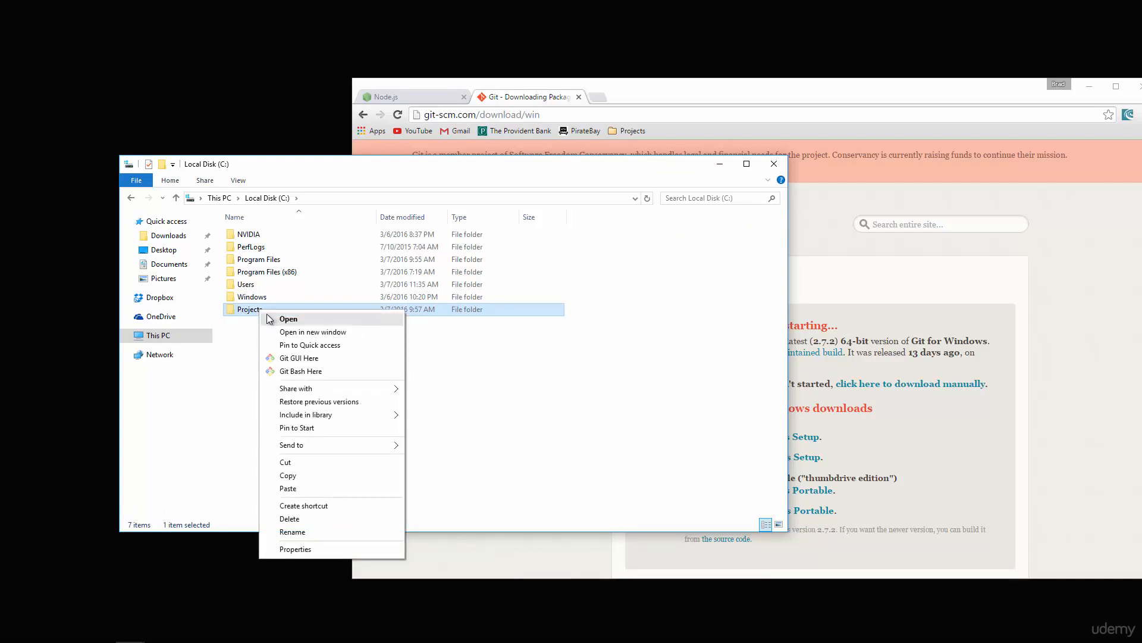
{"action": "mouse_move", "coordinate": [325, 360]}
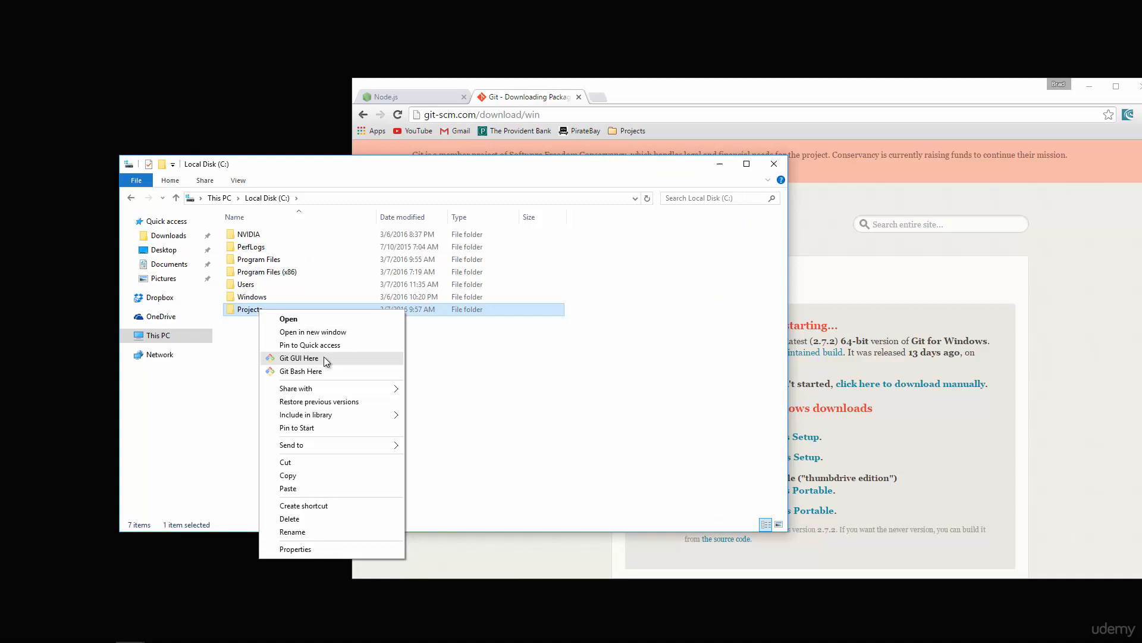
{"action": "mouse_move", "coordinate": [300, 374]}
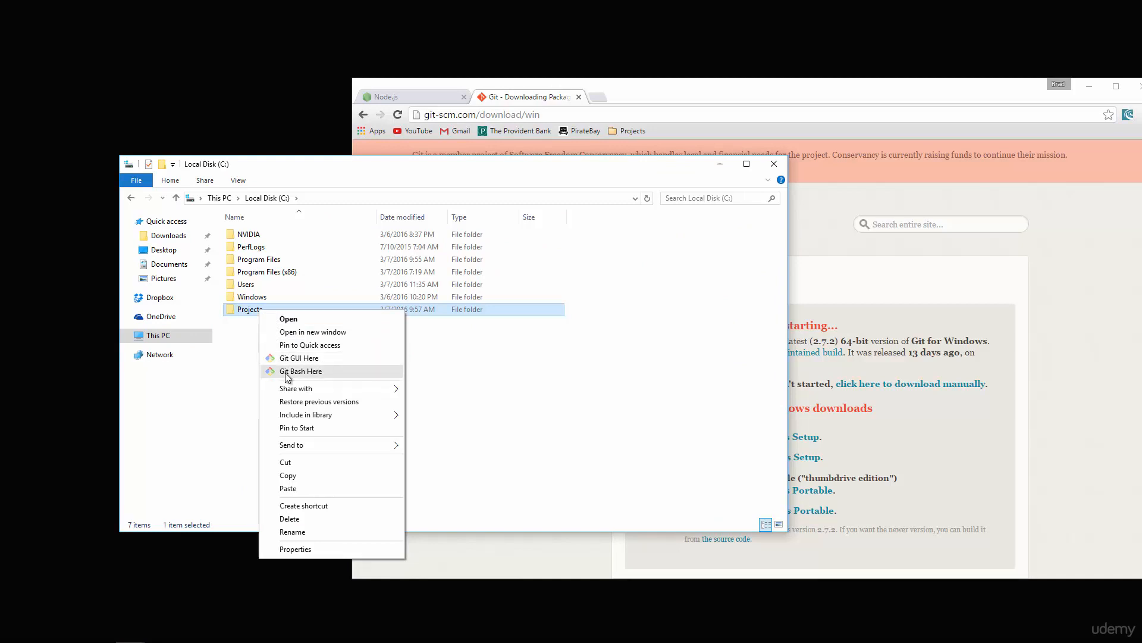
Launch Git Bash Here so a terminal opens in /c/Projects
{"action": "left_click", "coordinate": [300, 371]}
{"action": "type", "text": "ls"}
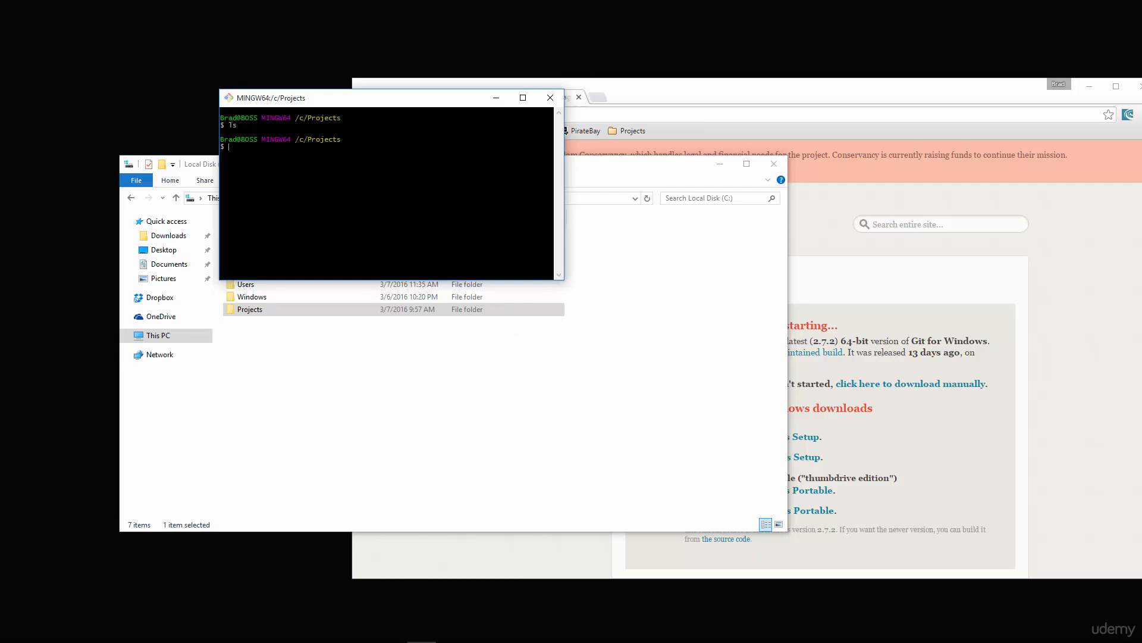
Run node -v and npm -v from C:/Projects, reporting v5.7.1 and 3.6.0
{"action": "type", "text": "node -v"}
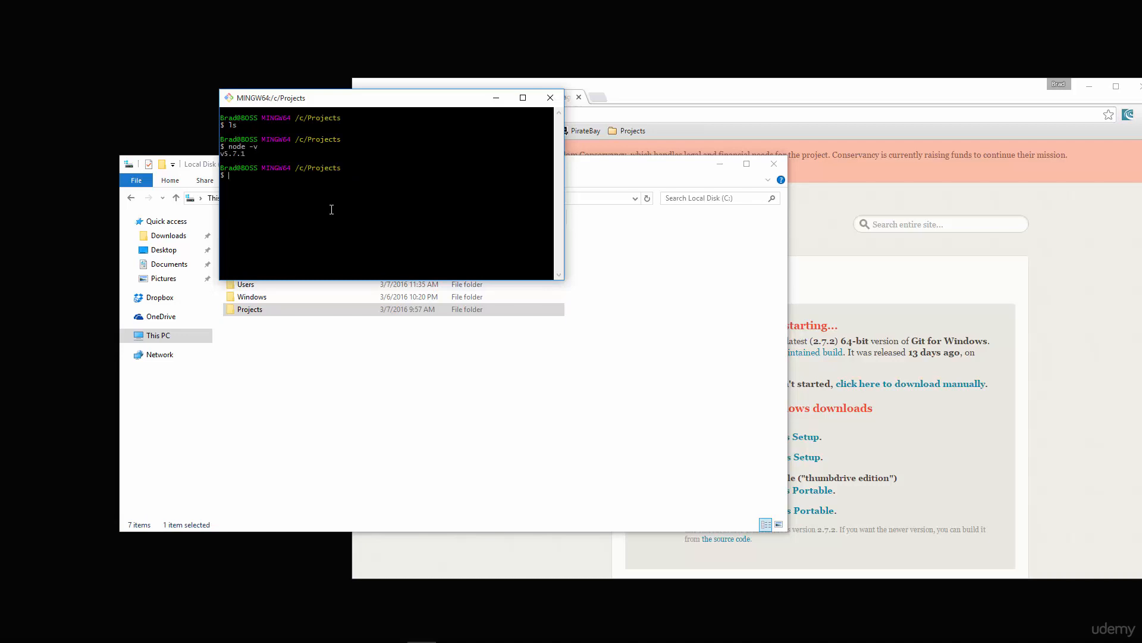
{"action": "mouse_move", "coordinate": [239, 155]}
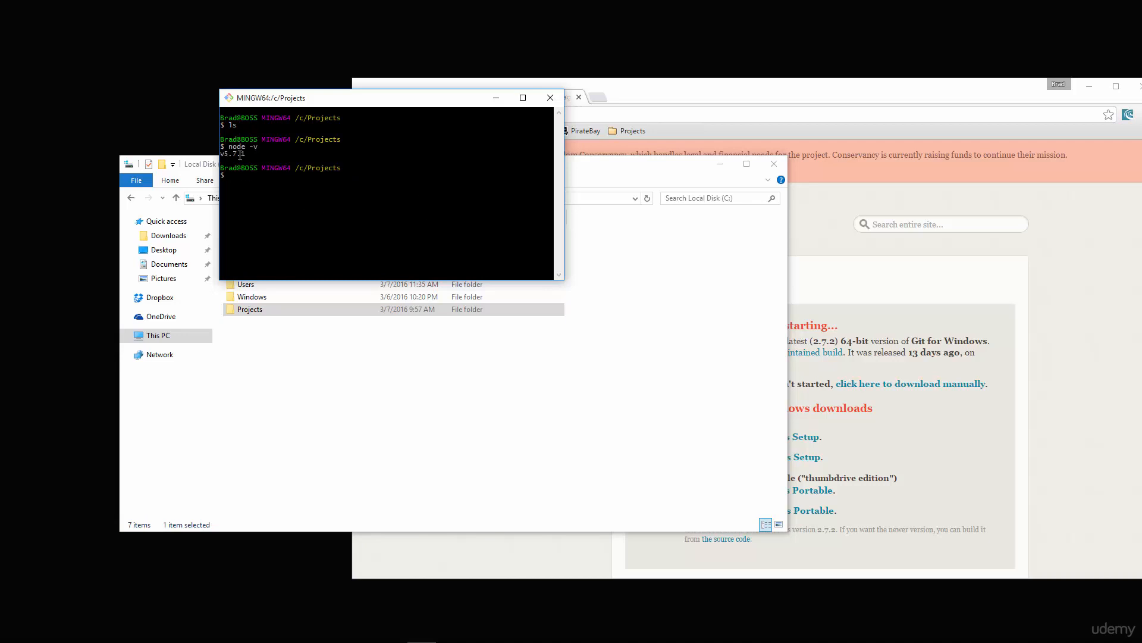
{"action": "type", "text": "n"}
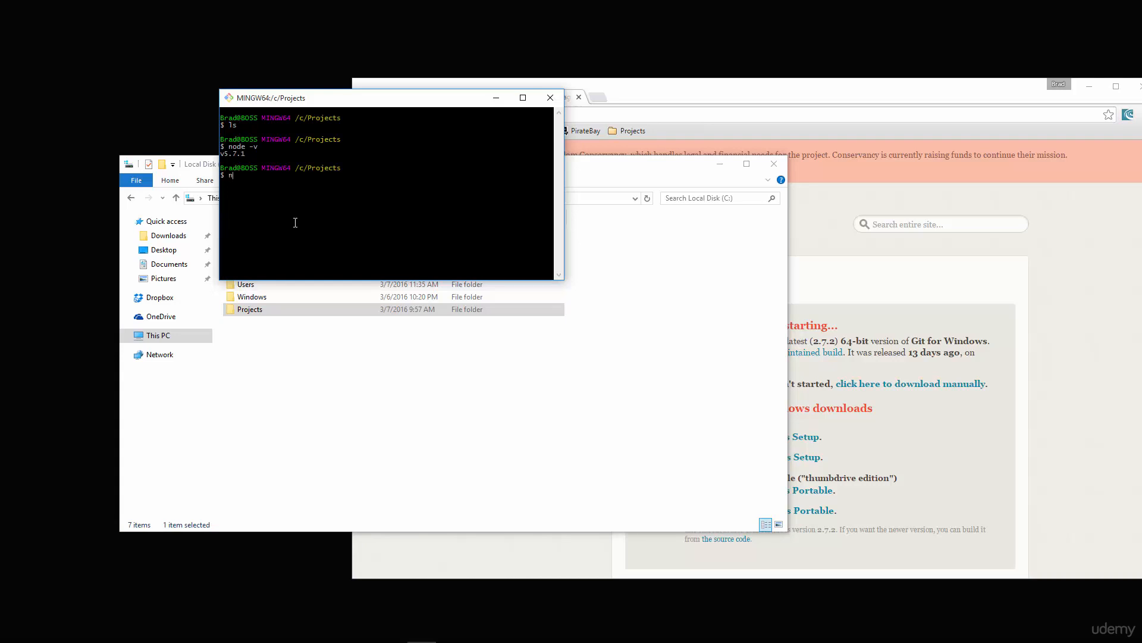
{"action": "key", "text": "Return"}
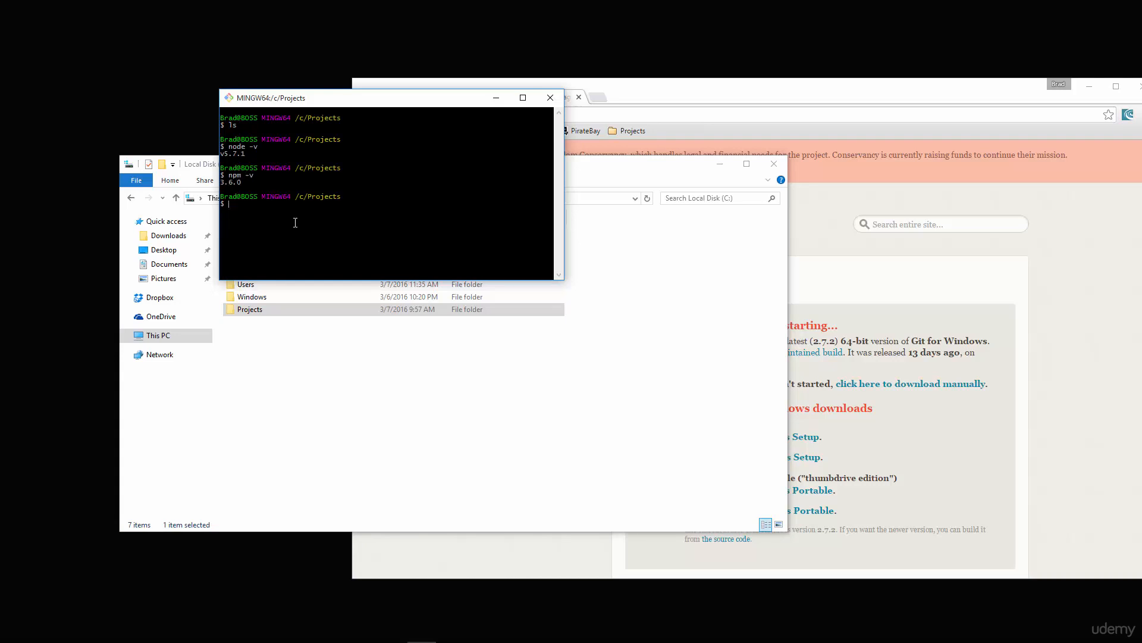
{"action": "mouse_move", "coordinate": [812, 386]}
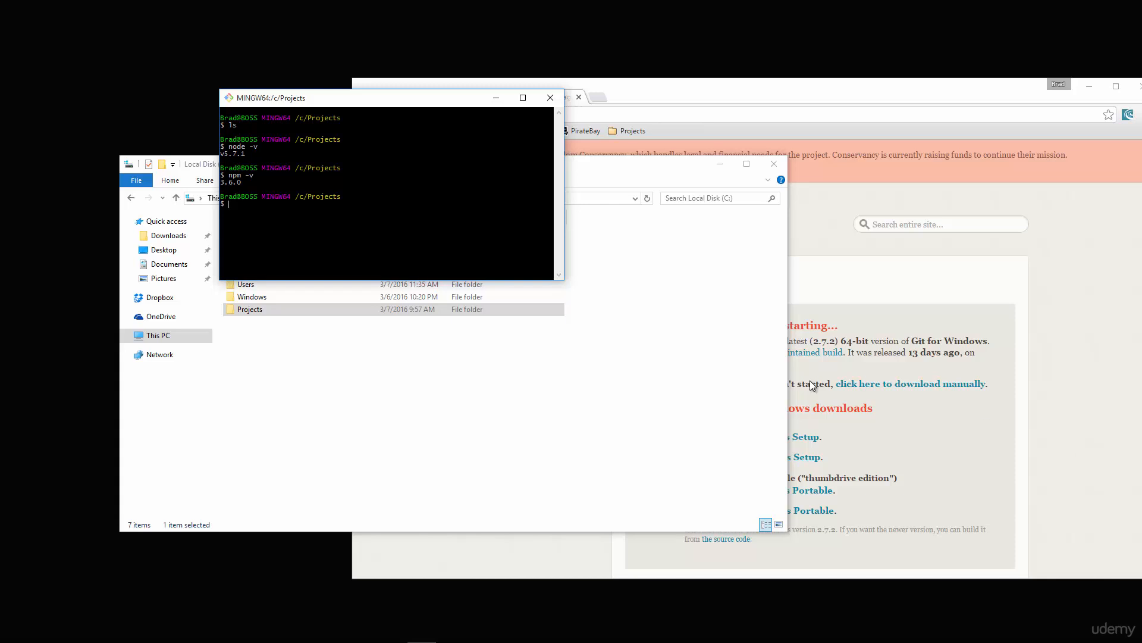
{"action": "mouse_move", "coordinate": [406, 247]}
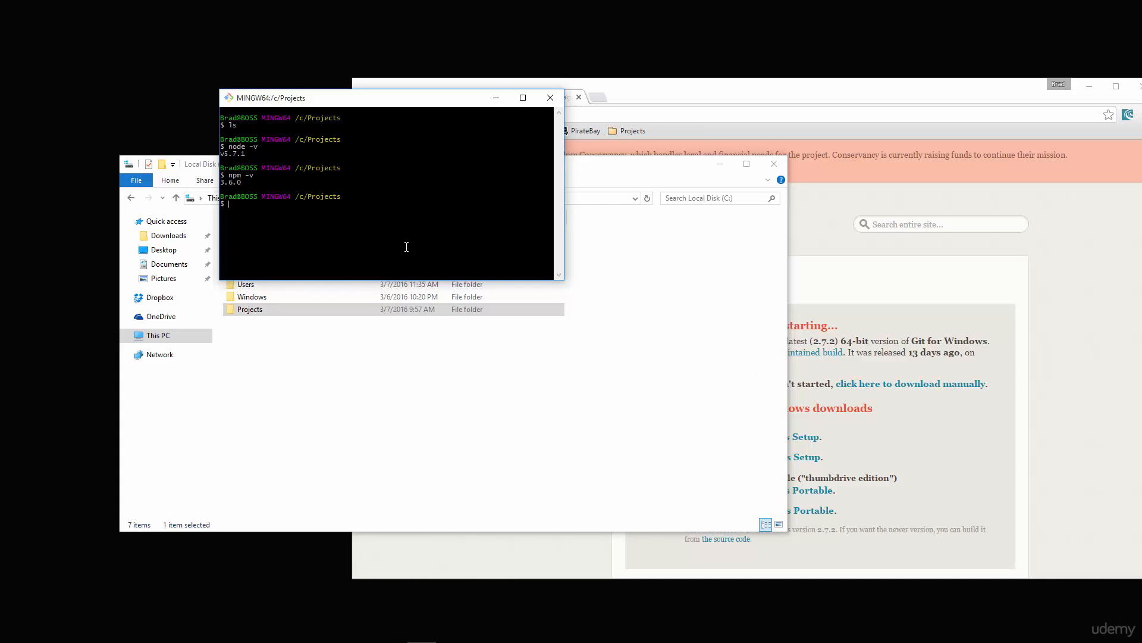
{"action": "mouse_move", "coordinate": [349, 227]}
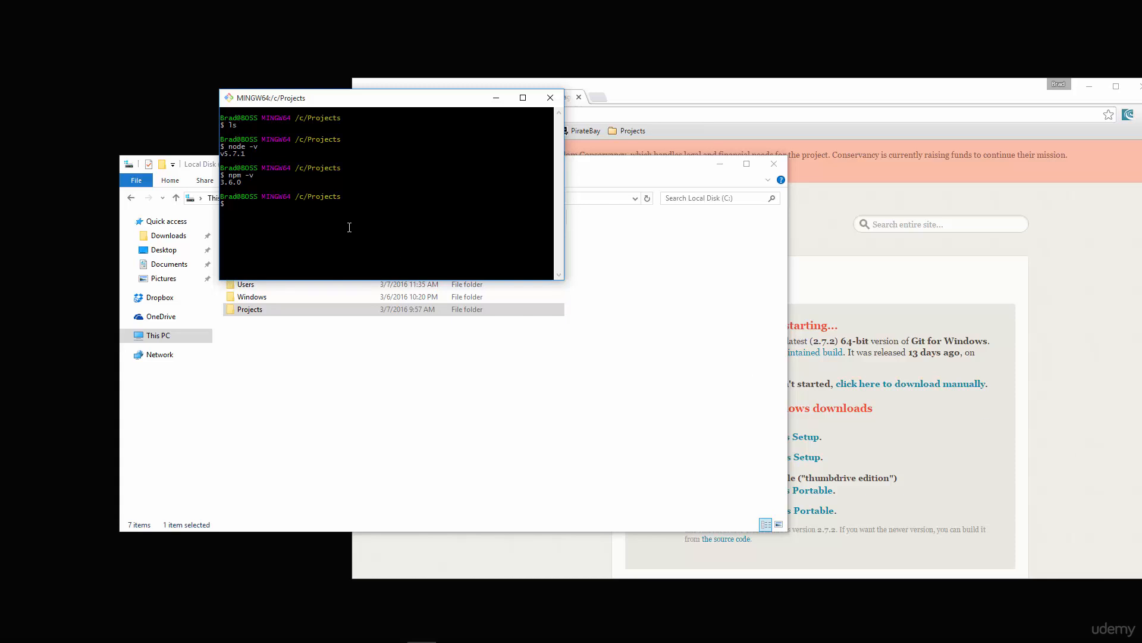